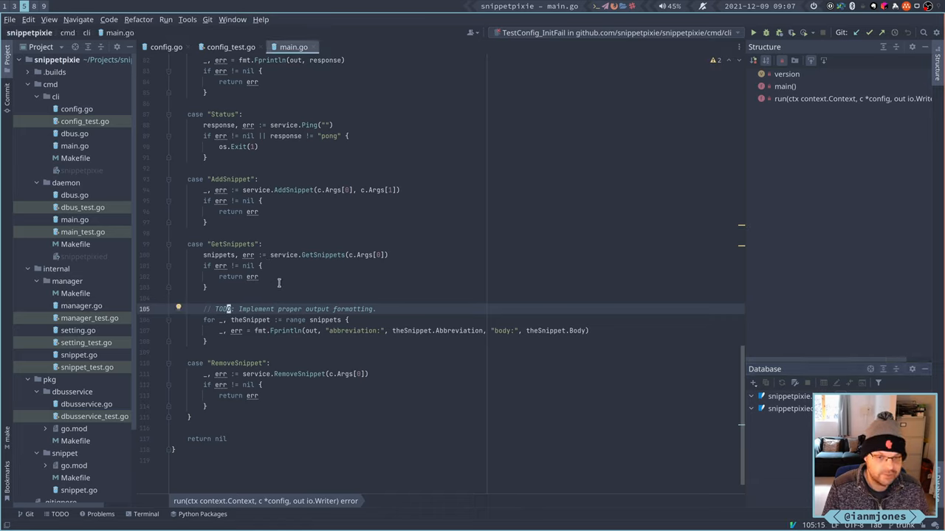
{"action": "mouse_move", "coordinate": [217, 295]}
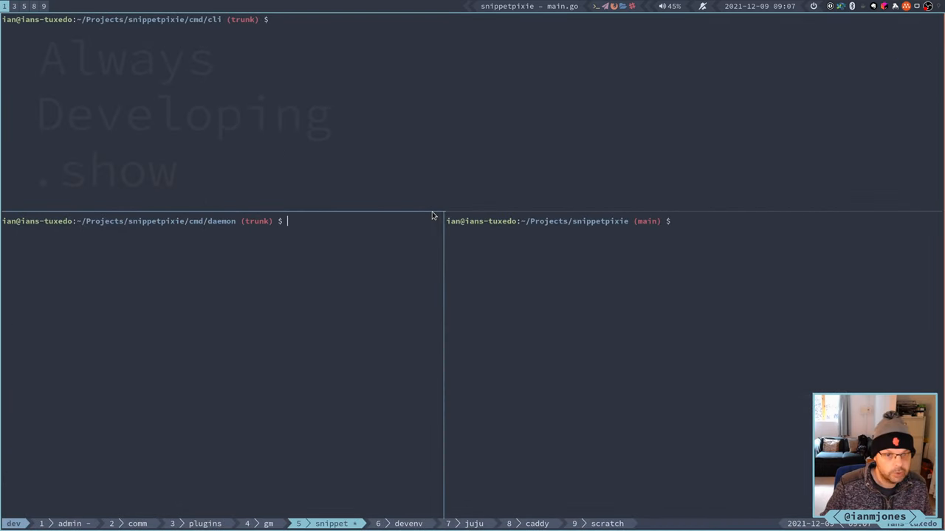
Start the daemon with make run, then list stored snippets via ./snippetpixie list in the CLI pane
{"action": "type", "text": "make run"}
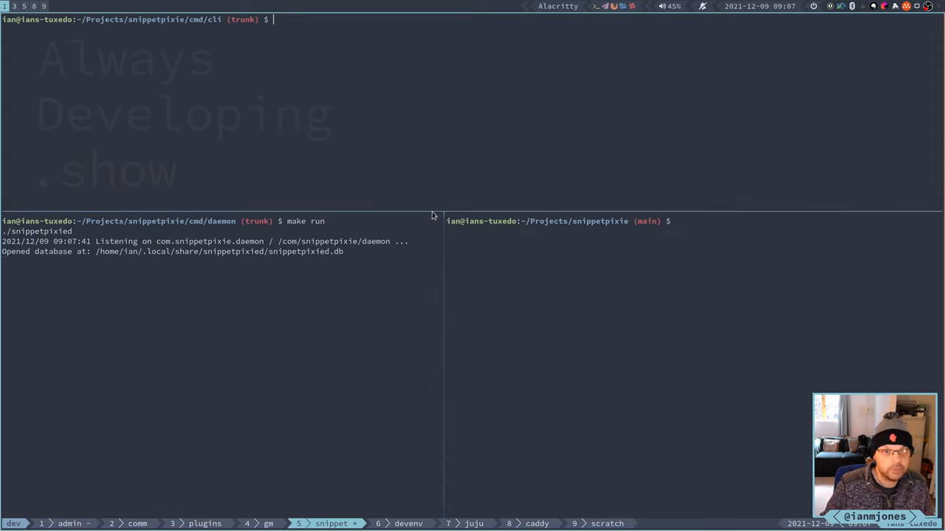
{"action": "type", "text": "./snippetpixie list"}
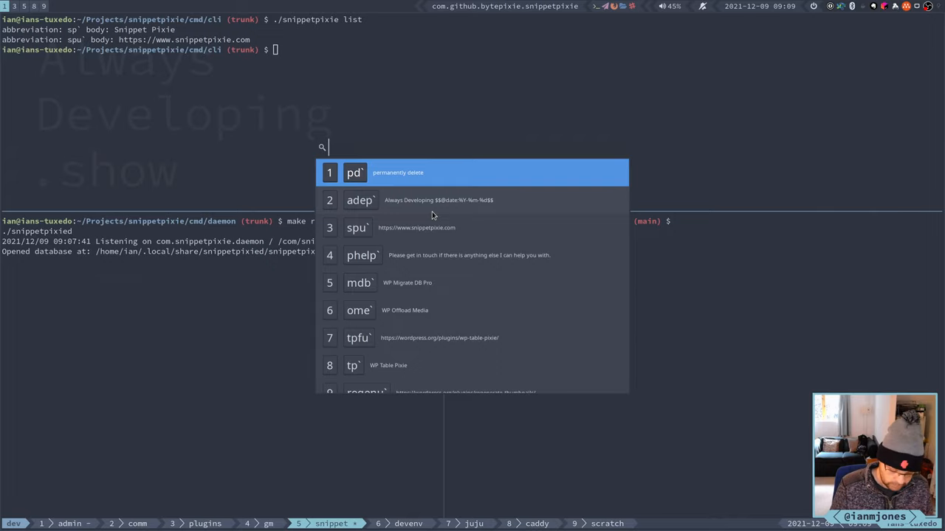
Filter the Snippet Pixie picker by typing 'sp' in its search box
{"action": "type", "text": "sp"}
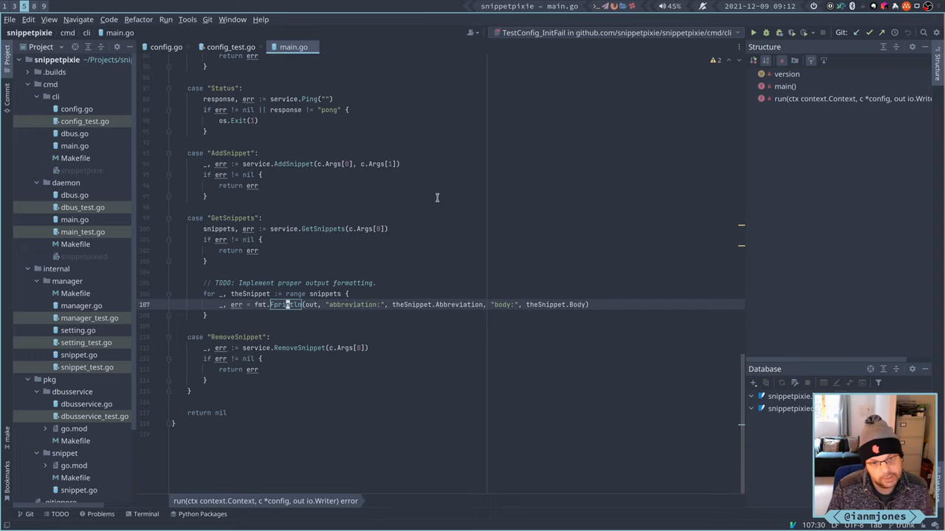
{"action": "mouse_move", "coordinate": [411, 202]}
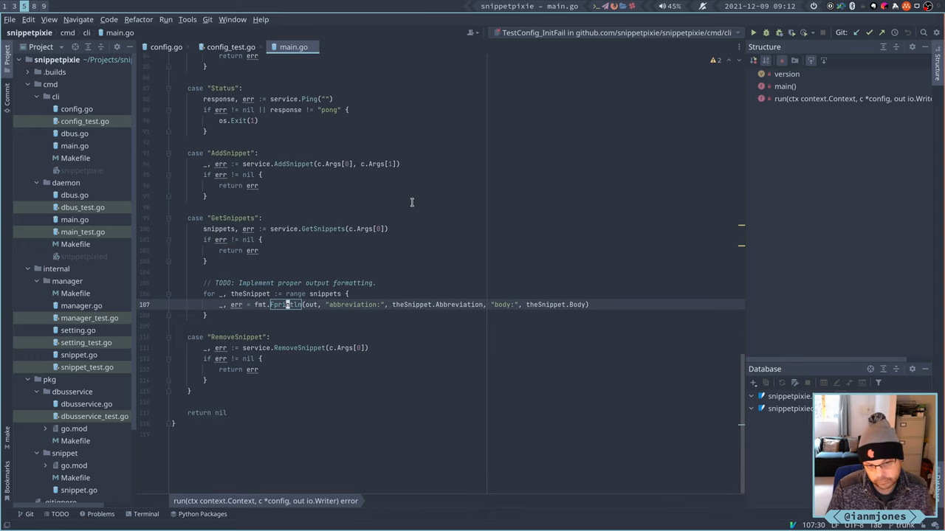
{"action": "mouse_move", "coordinate": [414, 201]}
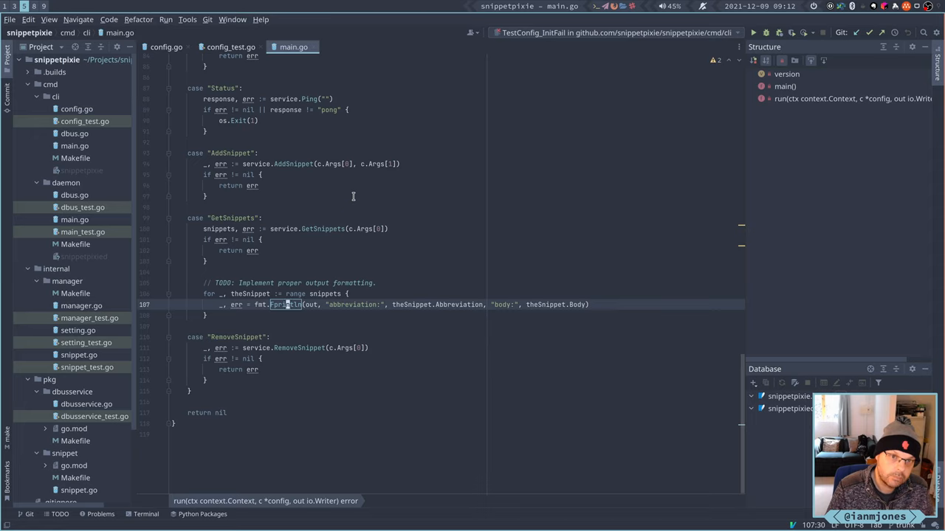
{"action": "mouse_move", "coordinate": [390, 198]}
{"action": "type", "text": "snippet"}
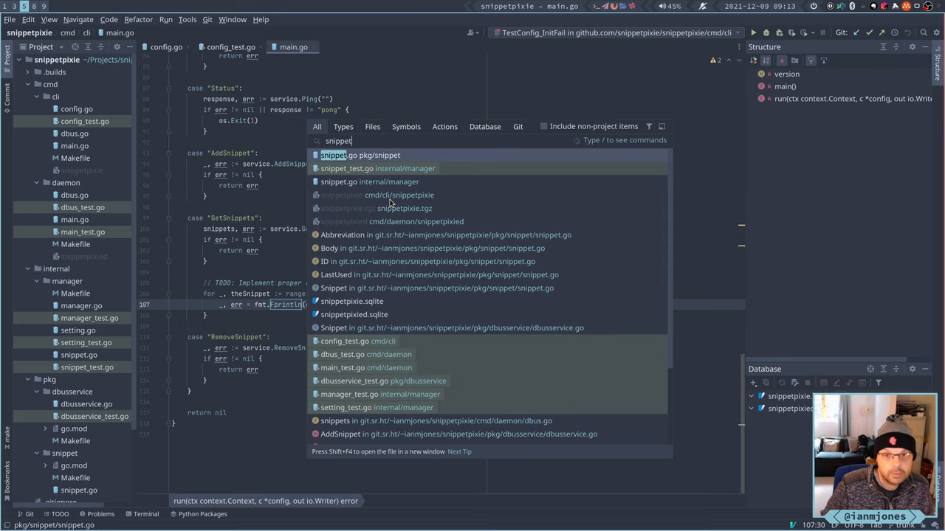
View the Snippet struct fields in pkg/snippet/snippet.go, then return to main.go's GetSnippets loop
{"action": "left_click", "coordinate": [360, 155]}
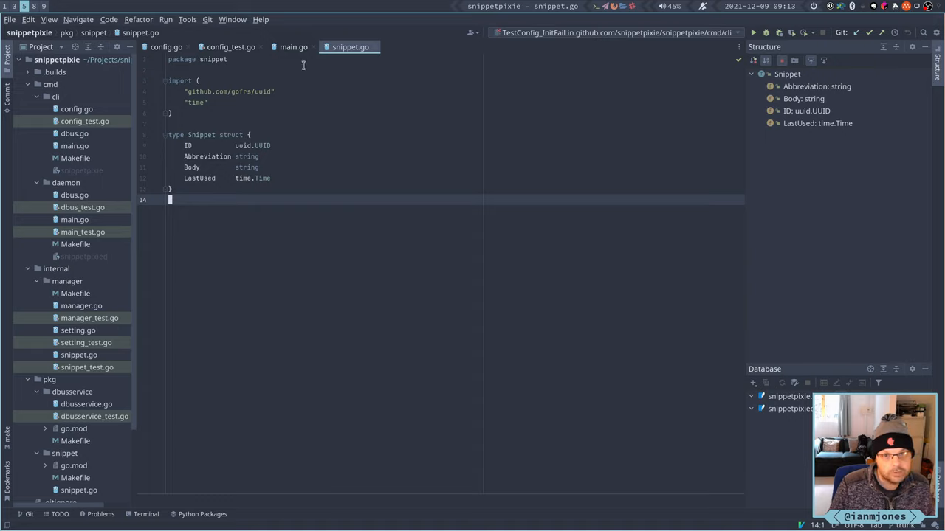
{"action": "left_click", "coordinate": [292, 46]}
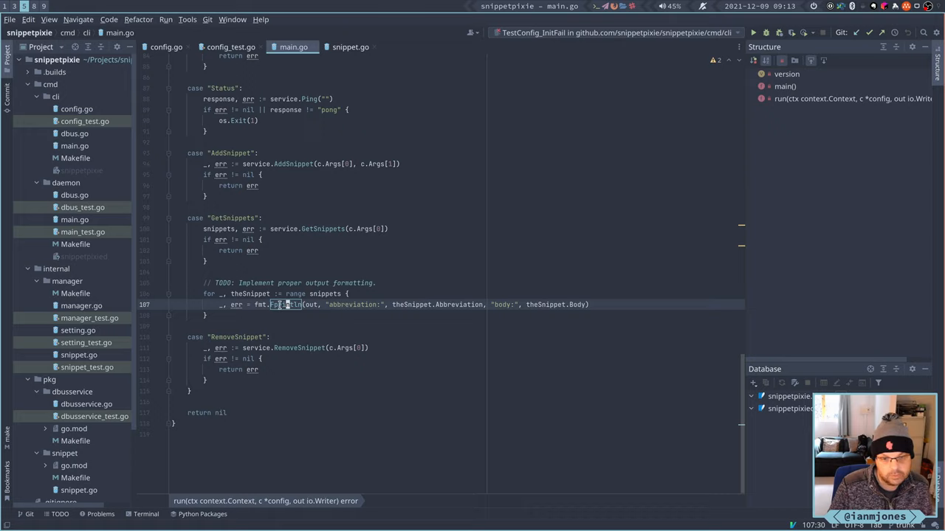
{"action": "mouse_move", "coordinate": [286, 304]}
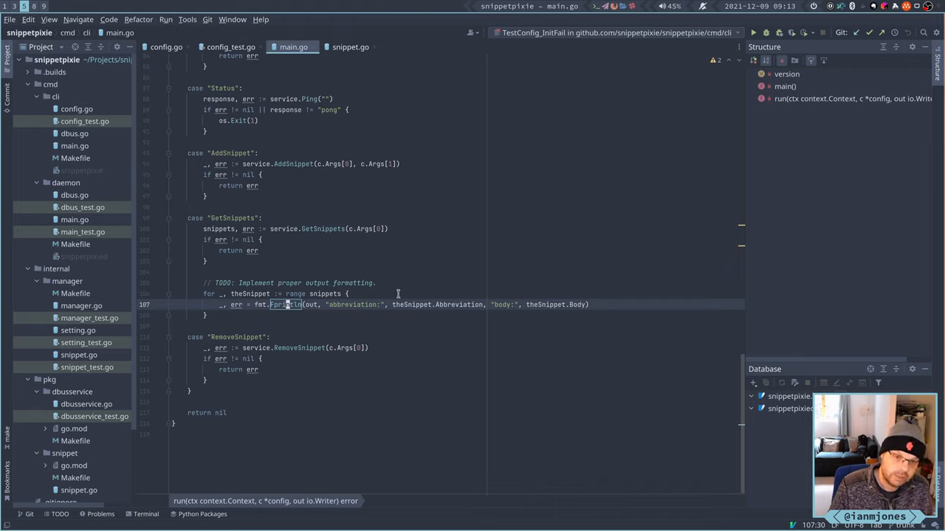
{"action": "mouse_move", "coordinate": [334, 304]}
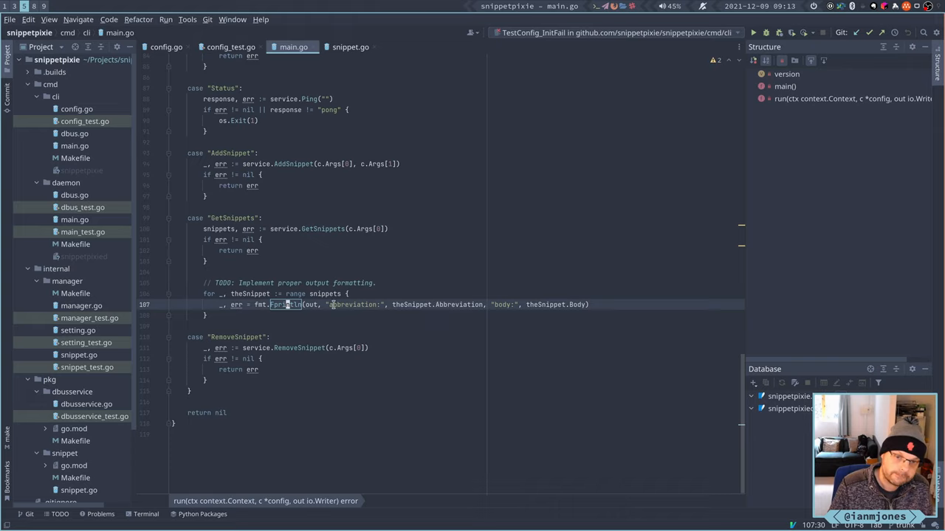
Navigate from main.go to the Snippet struct declaration in snippet.go
{"action": "left_click", "coordinate": [351, 46]}
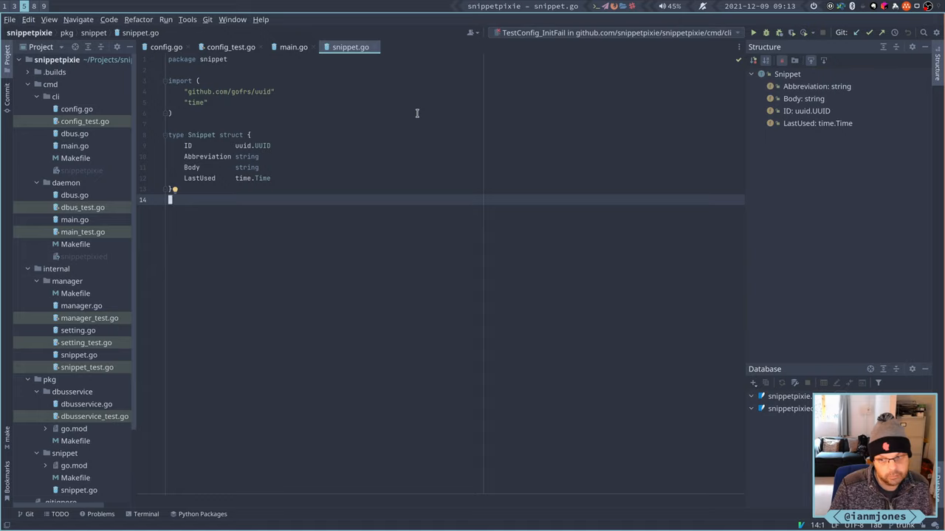
{"action": "mouse_move", "coordinate": [392, 119]}
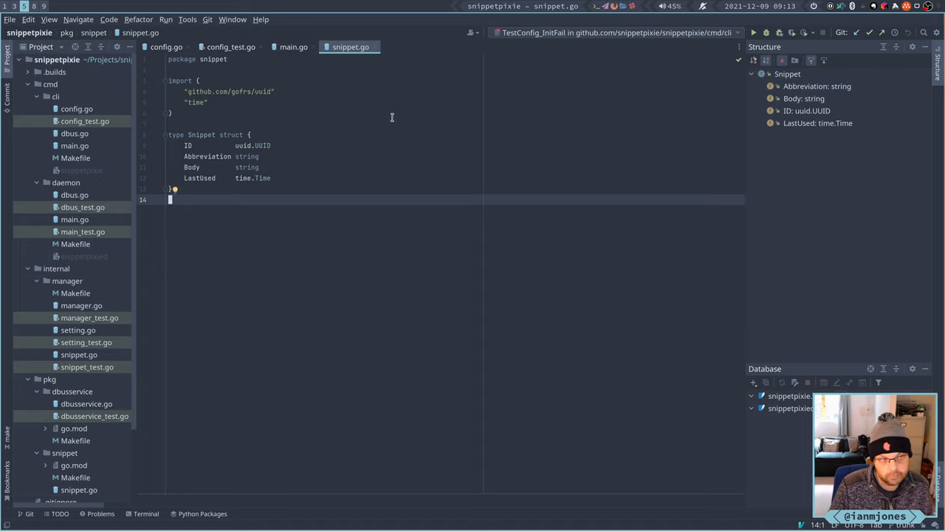
{"action": "mouse_move", "coordinate": [382, 125]}
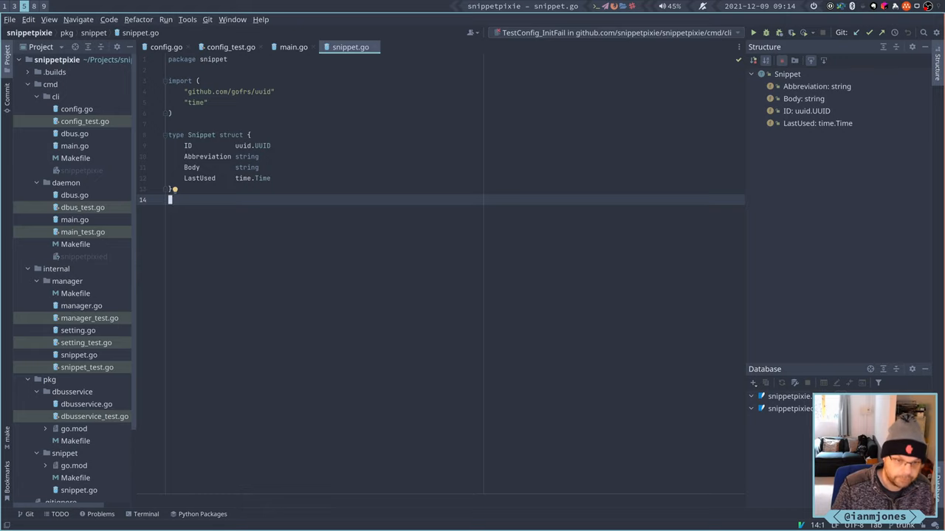
Begin a new 'func (S' method declaration below the Snippet struct in snippet.go
{"action": "type", "text": "func (s"}
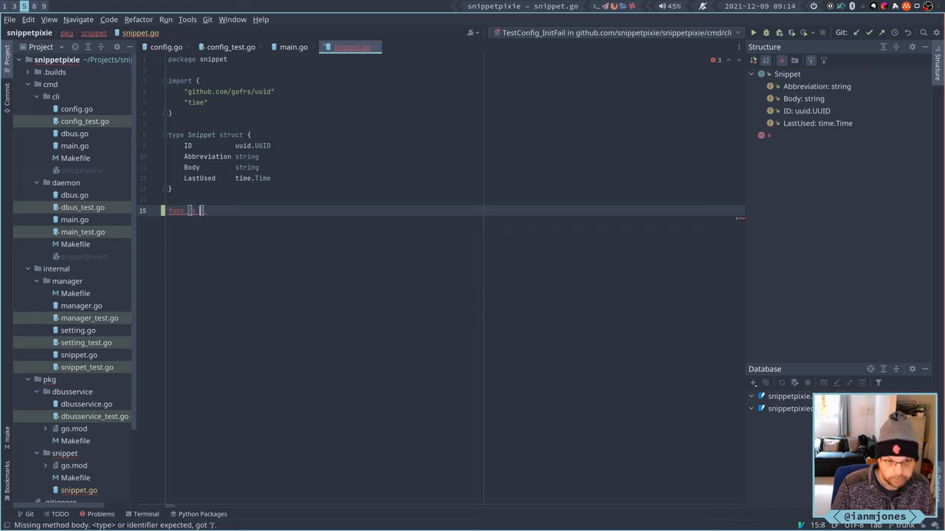
{"action": "type", "text": "S"}
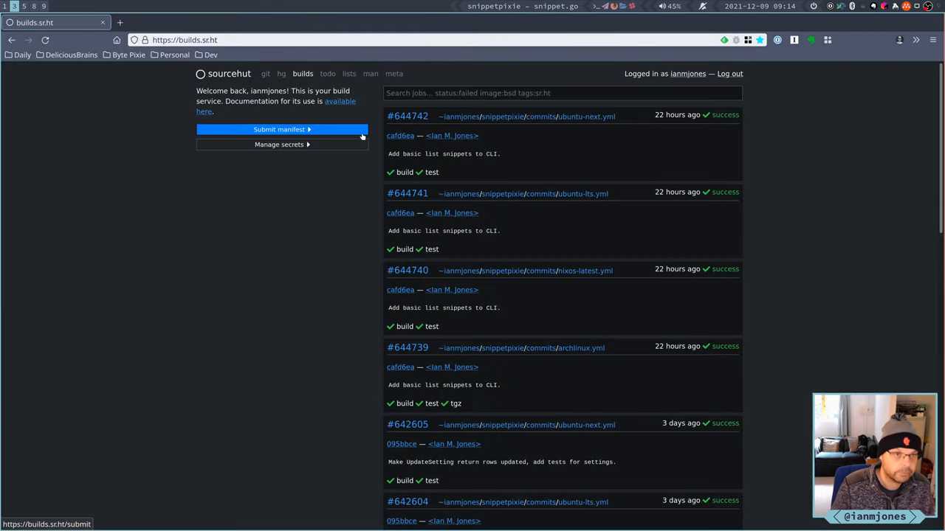
In a new Firefox tab, look up the fmt Stringer interface on pkg.go.dev via symbol search 'St'
{"action": "left_click", "coordinate": [230, 22]}
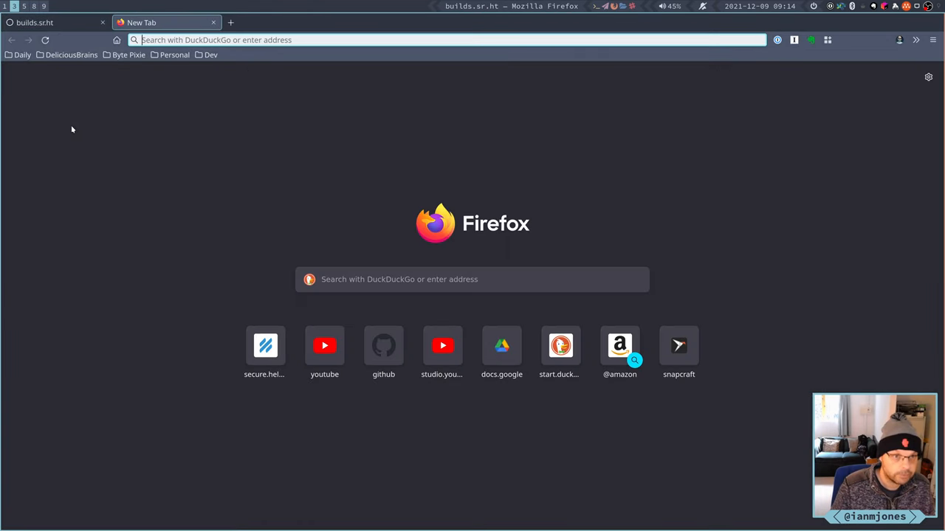
{"action": "type", "text": "pkg.go.dev/"}
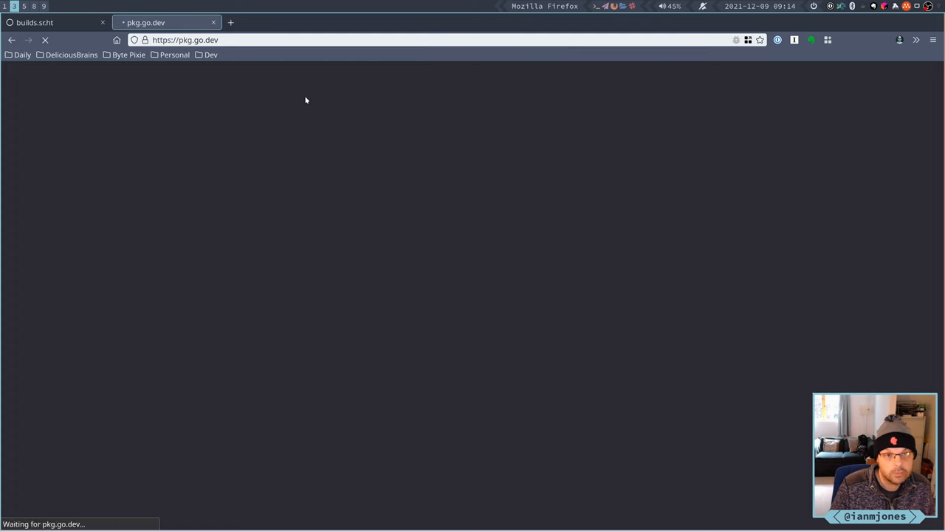
{"action": "type", "text": "Stringer"}
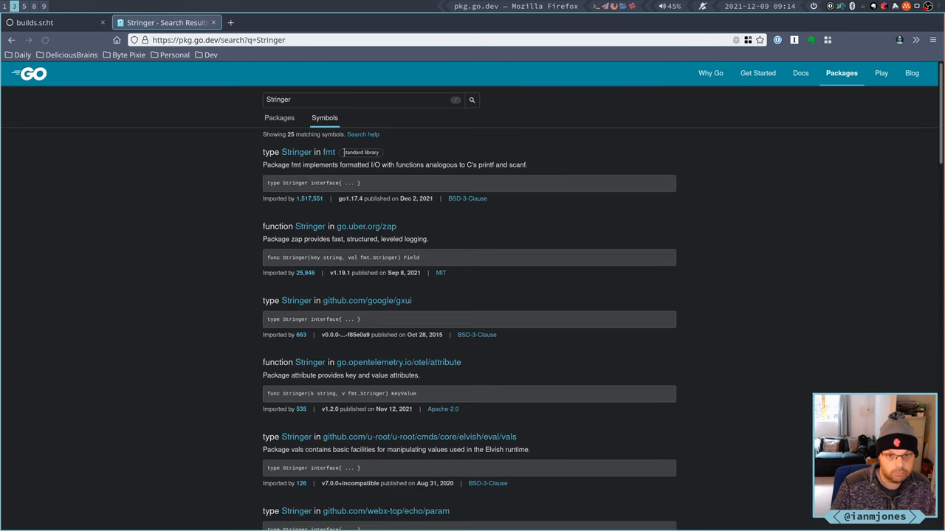
{"action": "mouse_move", "coordinate": [296, 152]}
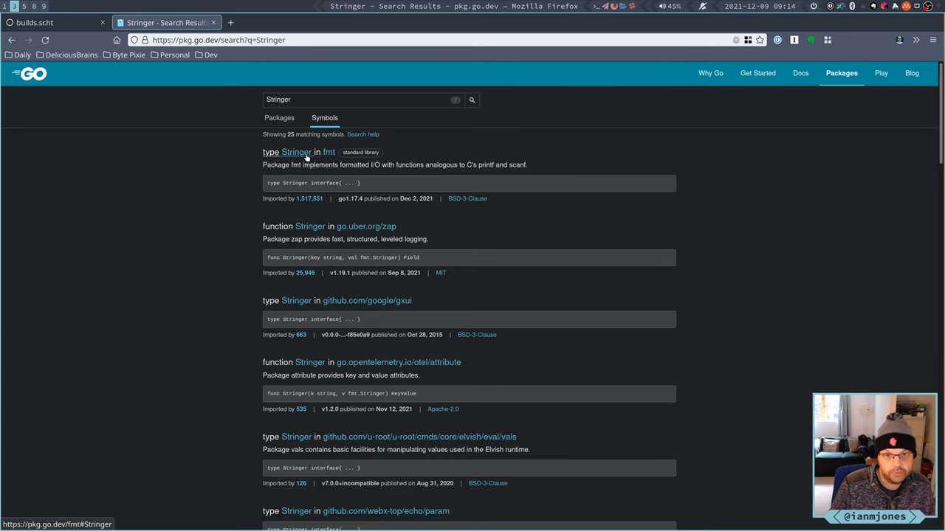
{"action": "left_click", "coordinate": [297, 152]}
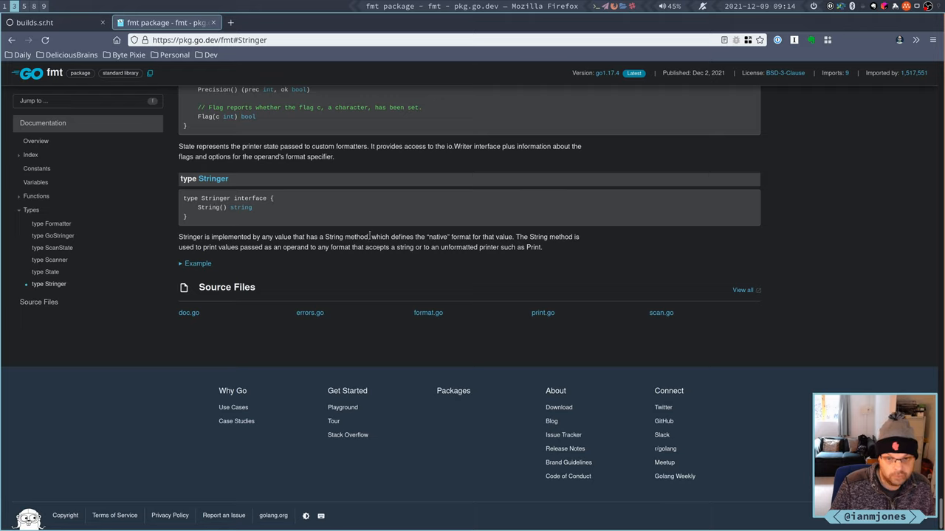
{"action": "mouse_move", "coordinate": [531, 233]}
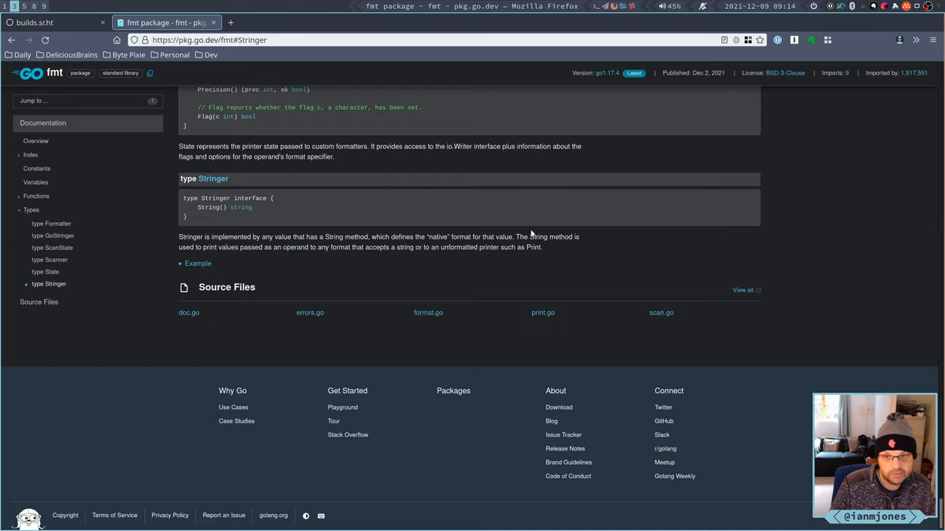
{"action": "mouse_move", "coordinate": [390, 218]}
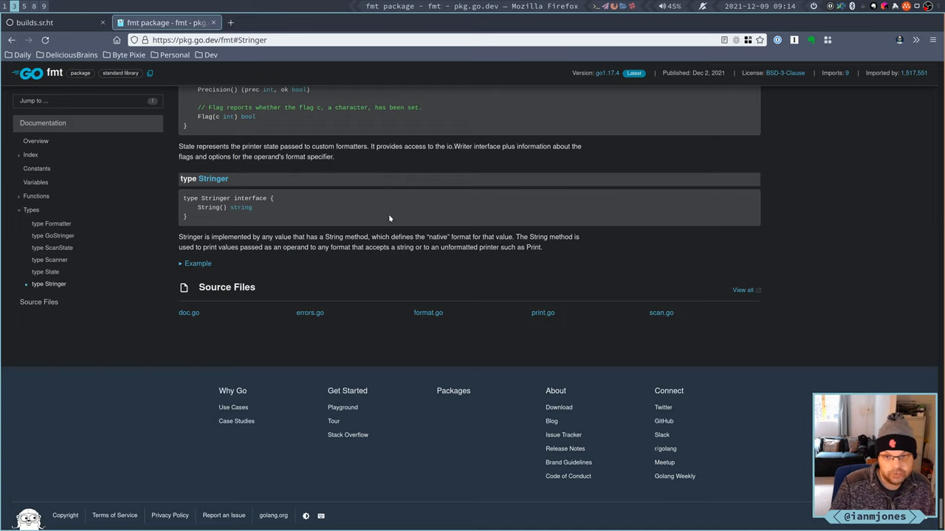
{"action": "mouse_move", "coordinate": [370, 218]}
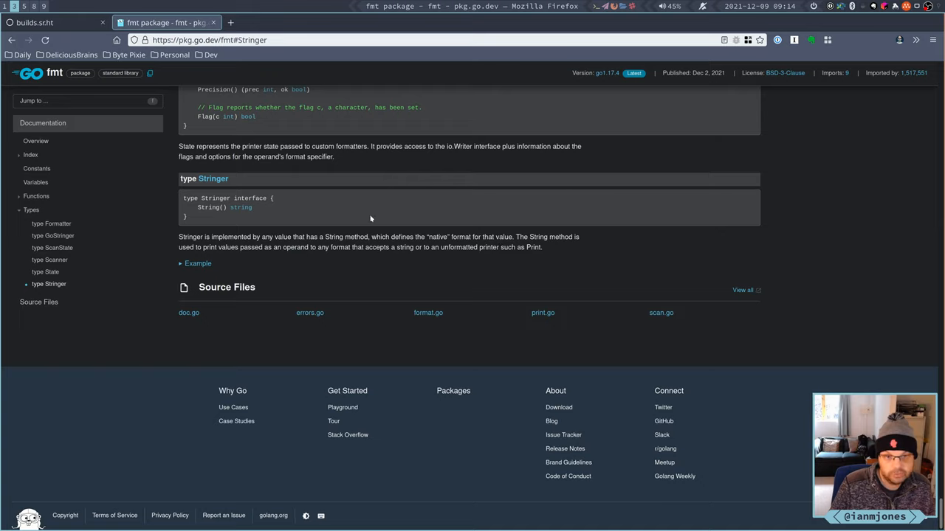
{"action": "mouse_move", "coordinate": [175, 248]}
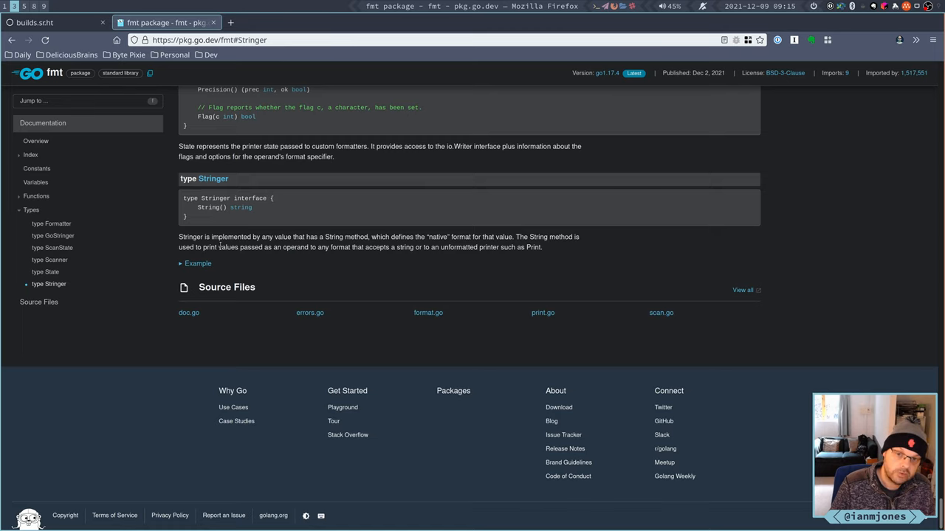
Expand the Stringer example to see the Animal String method and its Gopher (2) output
{"action": "left_click", "coordinate": [198, 263]}
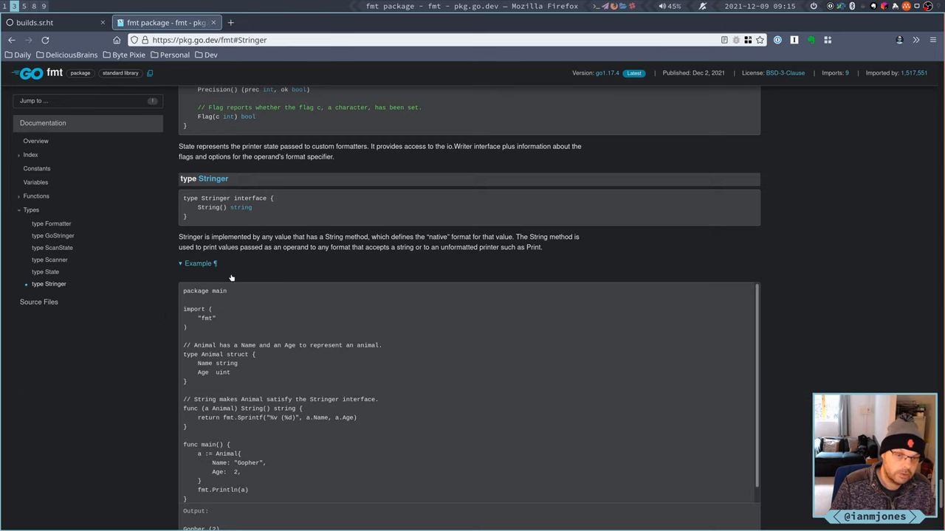
{"action": "scroll", "scroll_direction": "down", "scroll_amount": 3}
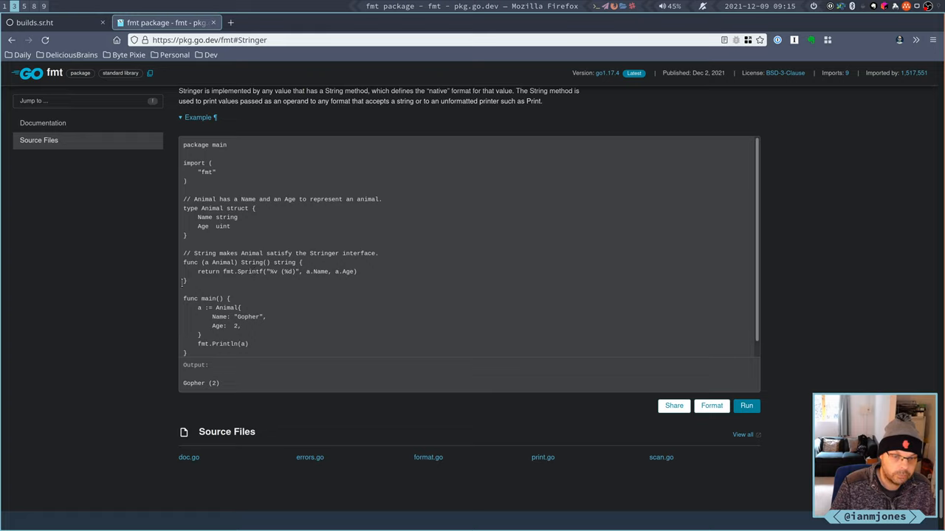
{"action": "mouse_move", "coordinate": [169, 229]}
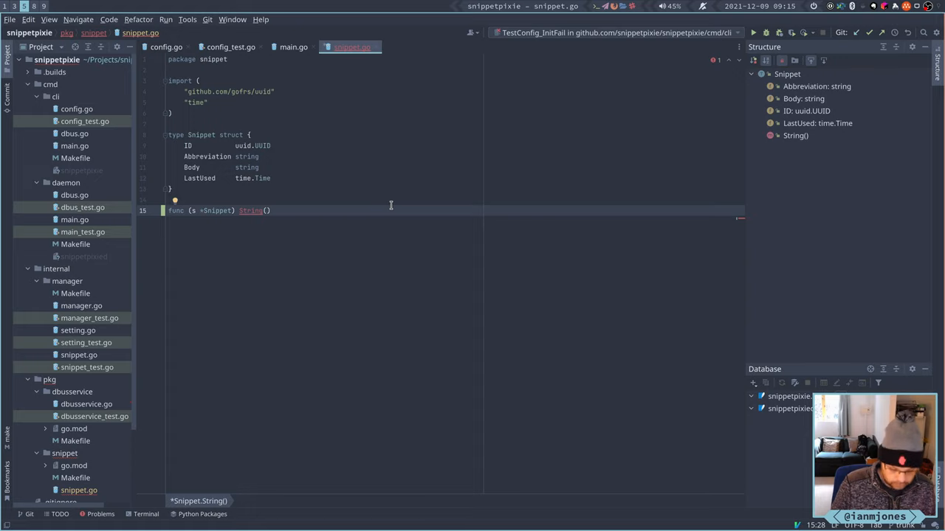
Write String() string on Snippet returning fmt.Sprintf(""), accepting the completion that imports fmt
{"action": "type", "text": "string {"}
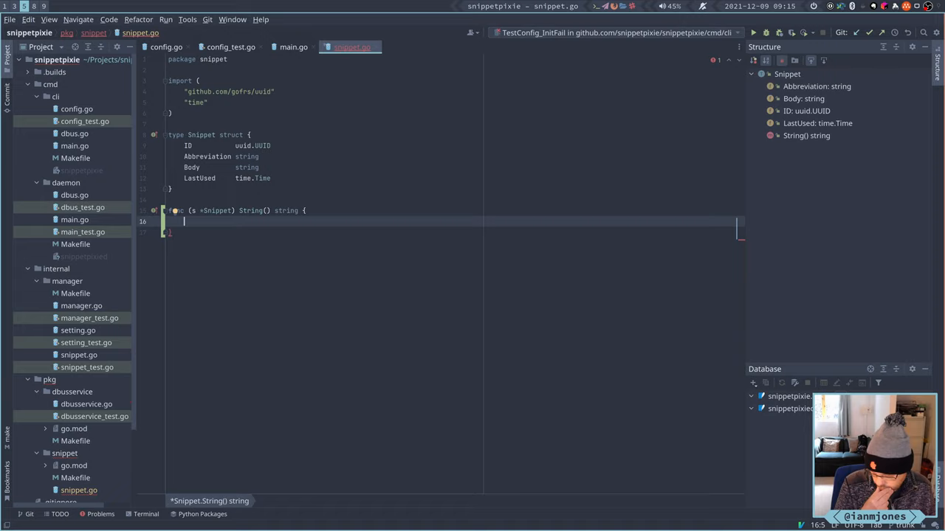
{"action": "type", "text": "r"}
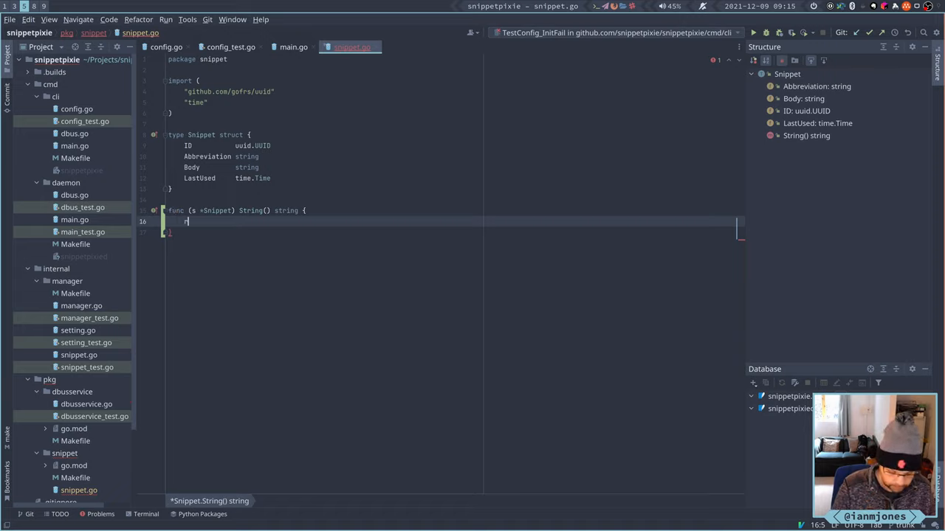
{"action": "type", "text": "return"}
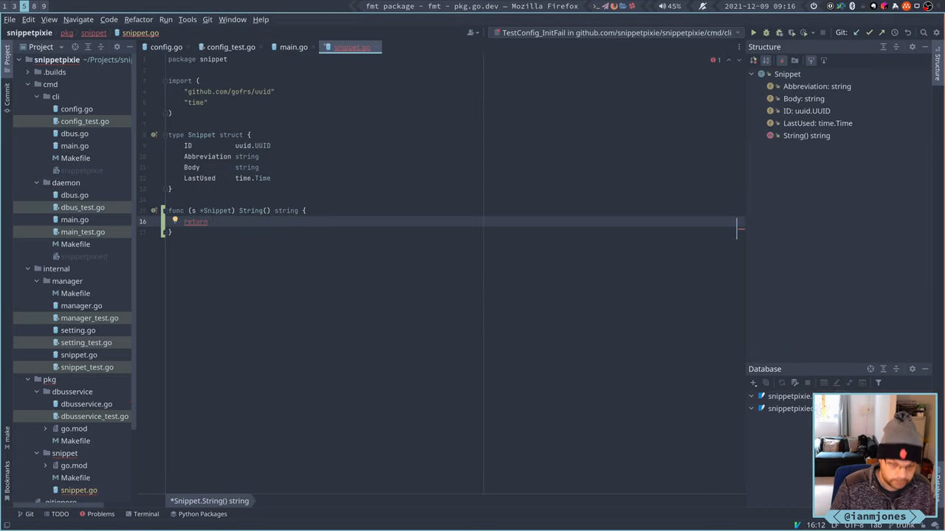
{"action": "type", "text": "fmt."}
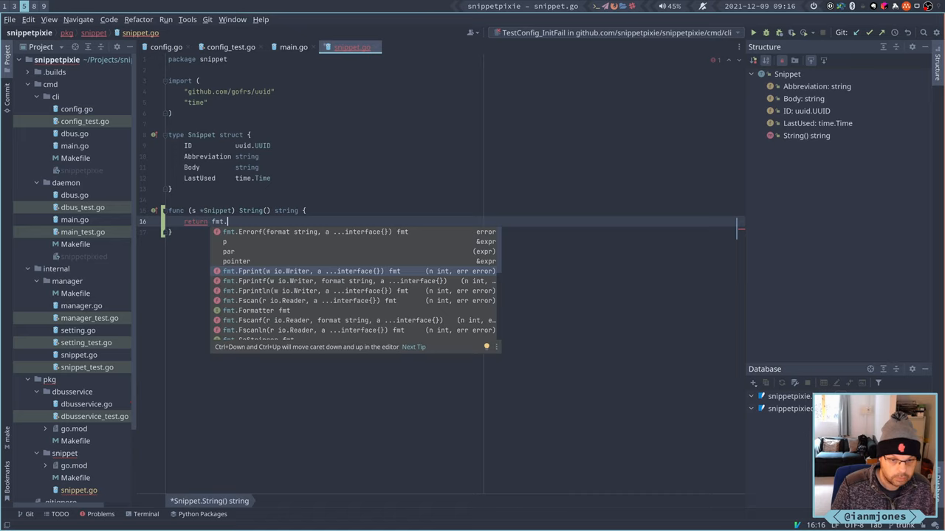
{"action": "type", "text": "S"}
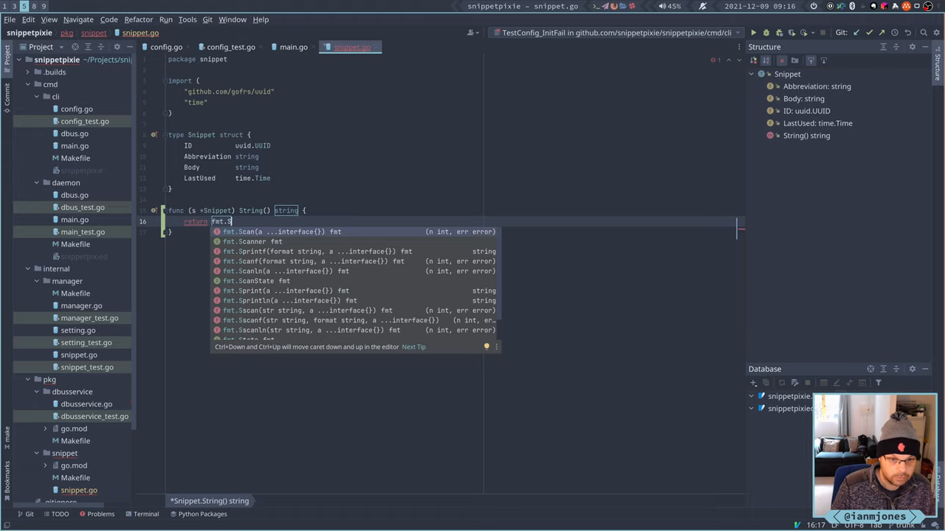
{"action": "type", "text": "printf(\"%"}
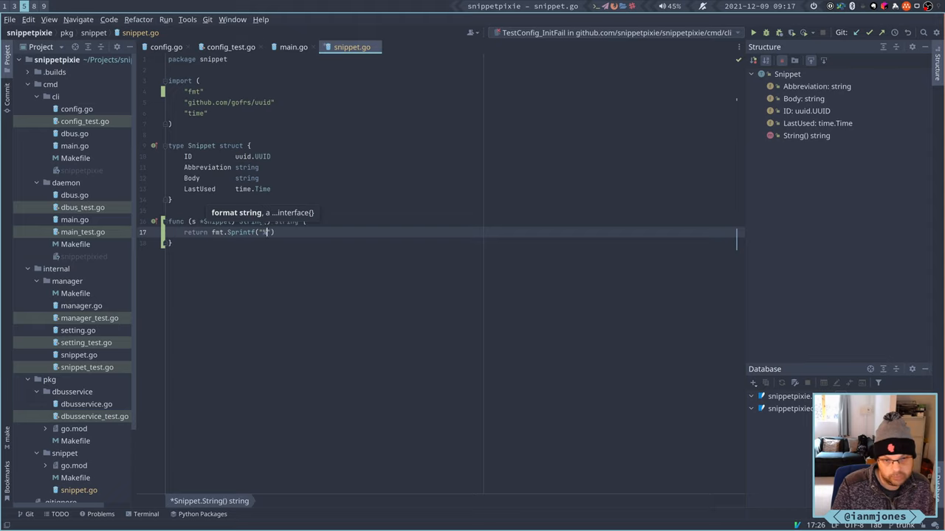
Fill the Sprintf format string with four pipe-separated verbs: "%v|%v|%v|%v"
{"action": "type", "text": "v"}
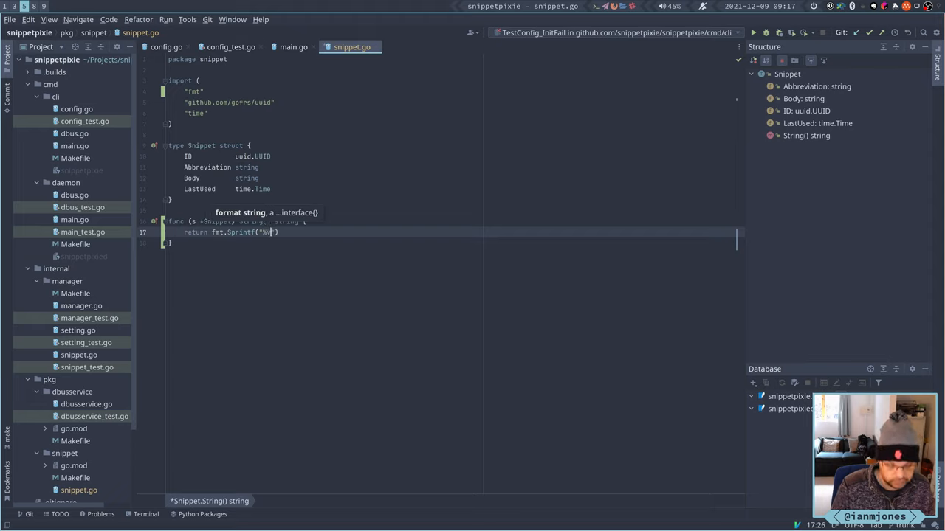
{"action": "type", "text": "v"}
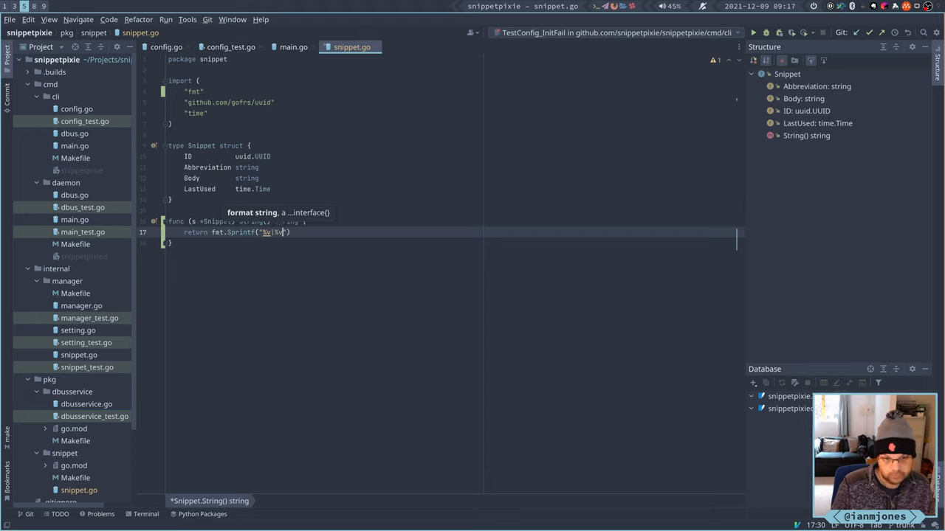
{"action": "type", "text": "%v|"}
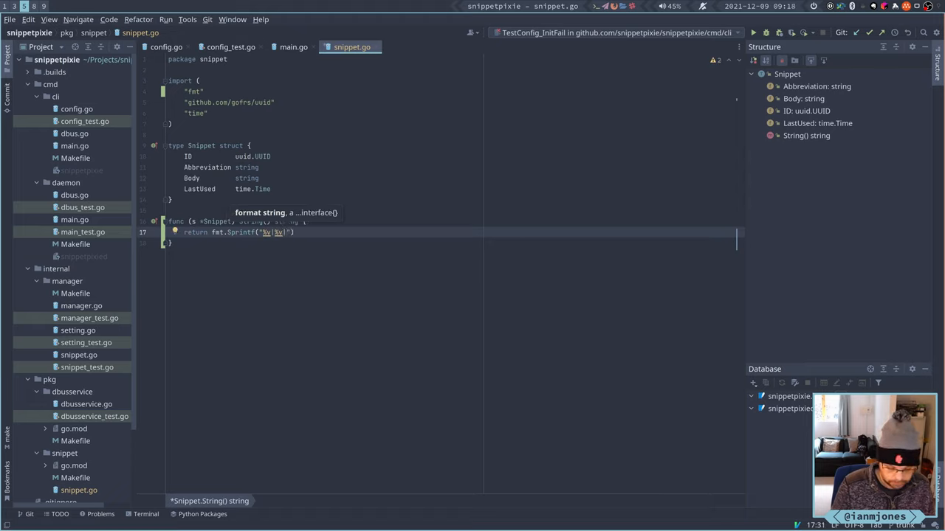
{"action": "type", "text": "%v|"}
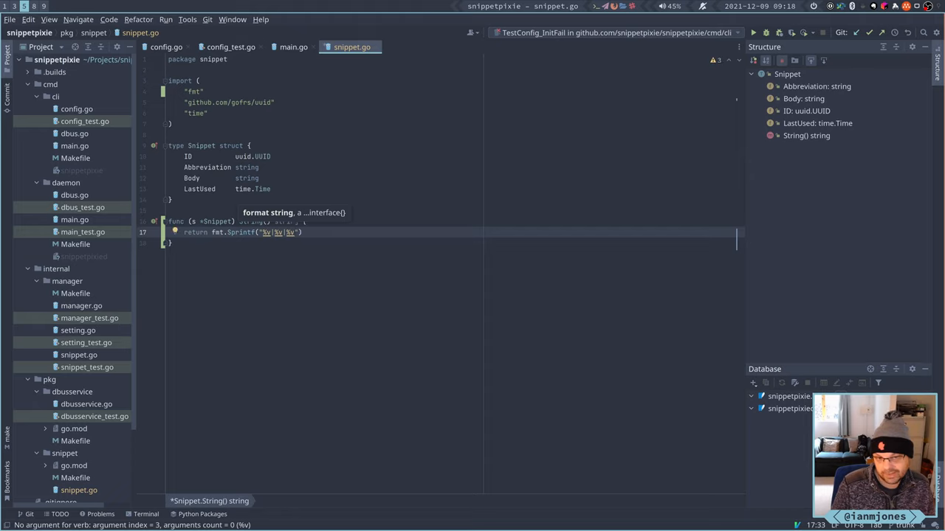
{"action": "type", "text": "|"}
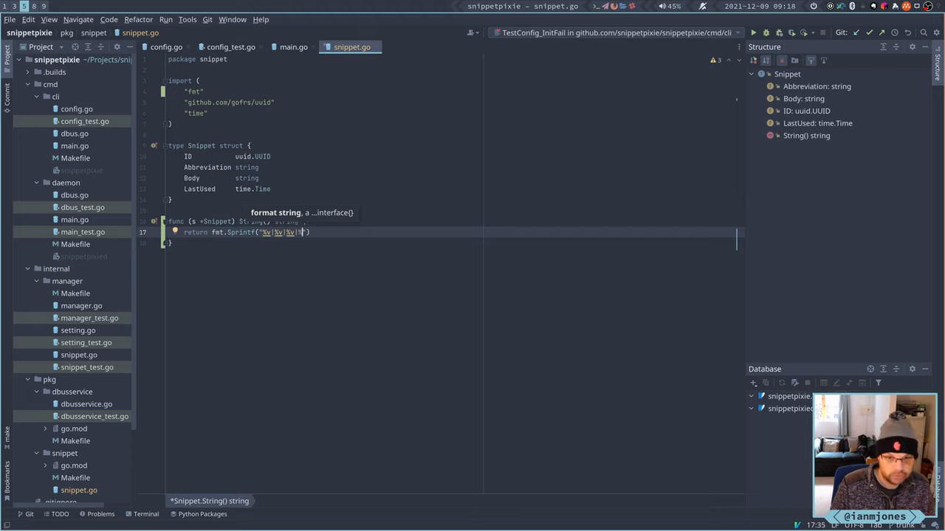
{"action": "type", "text": "%c"}
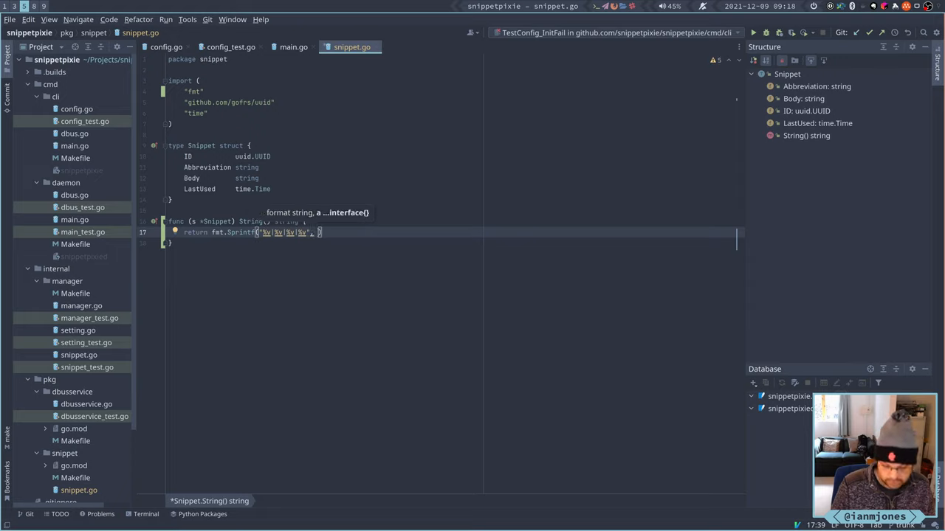
Pass s.ID, s.Abbreviation, s.Body and s.LastUsed as the Sprintf arguments, autocompleting LastUsed
{"action": "type", "text": "s.i"}
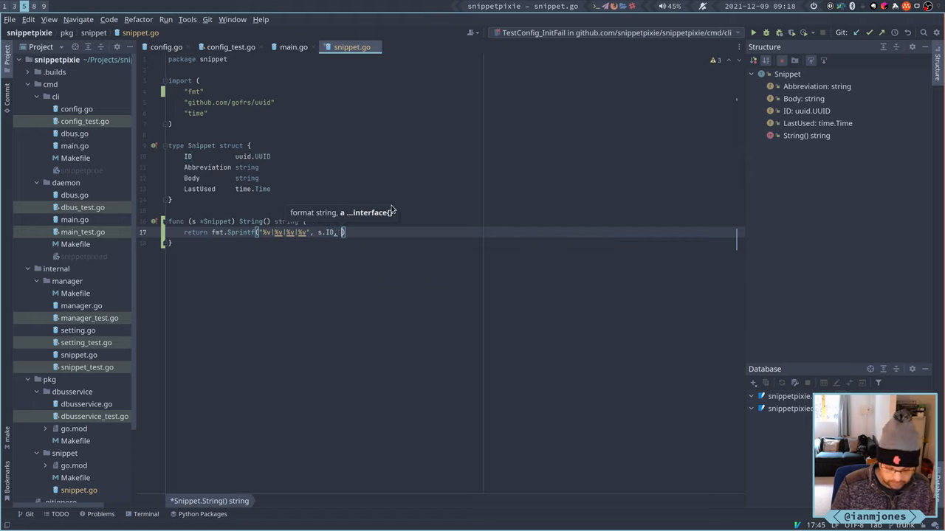
{"action": "type", "text": ".Abbreviation, s.Body"}
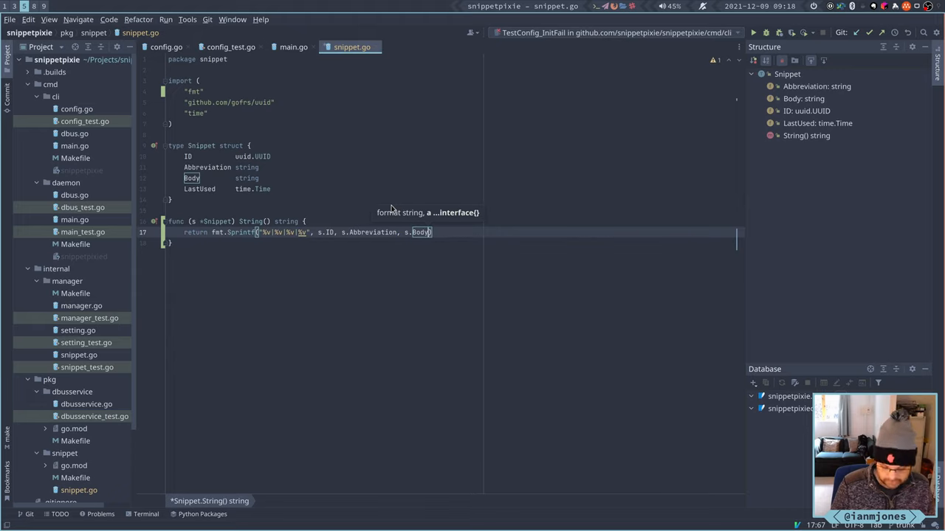
{"action": "type", "text": ","}
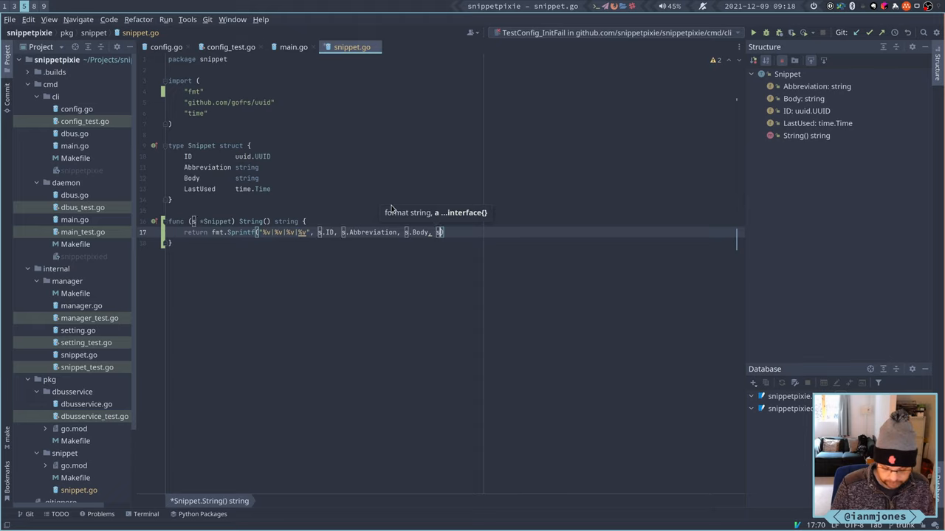
{"action": "type", "text": "s.l"}
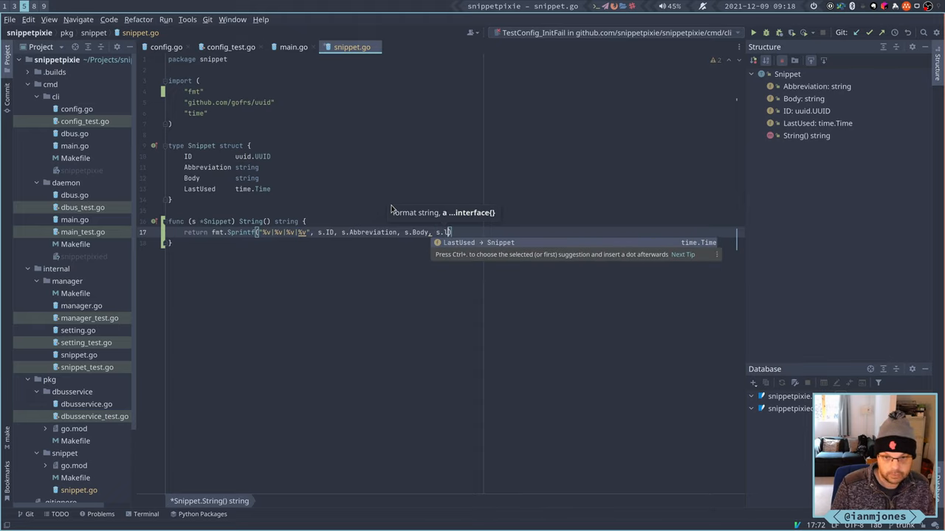
{"action": "type", "text": "astUsed"}
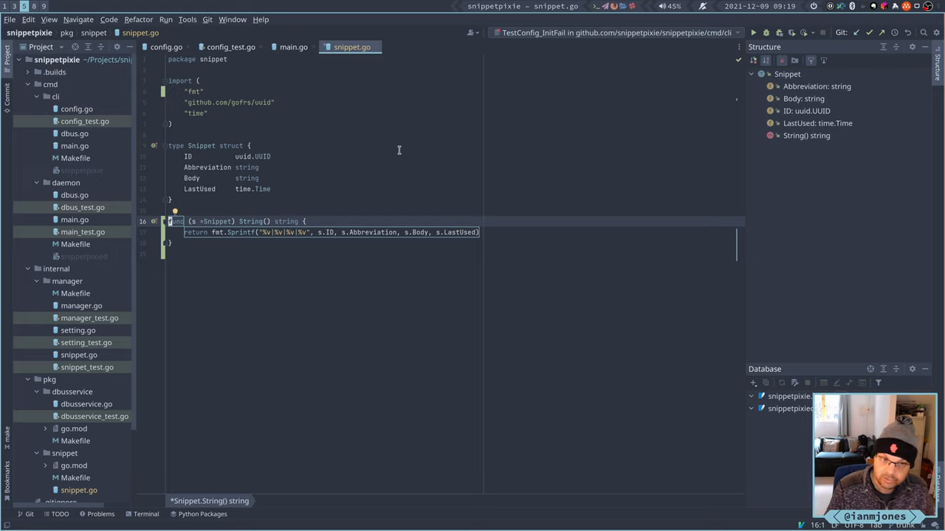
Switch from GoLand back to the Alacritty terminal showing the earlier list output
{"action": "key", "text": "ctrl+tab"}
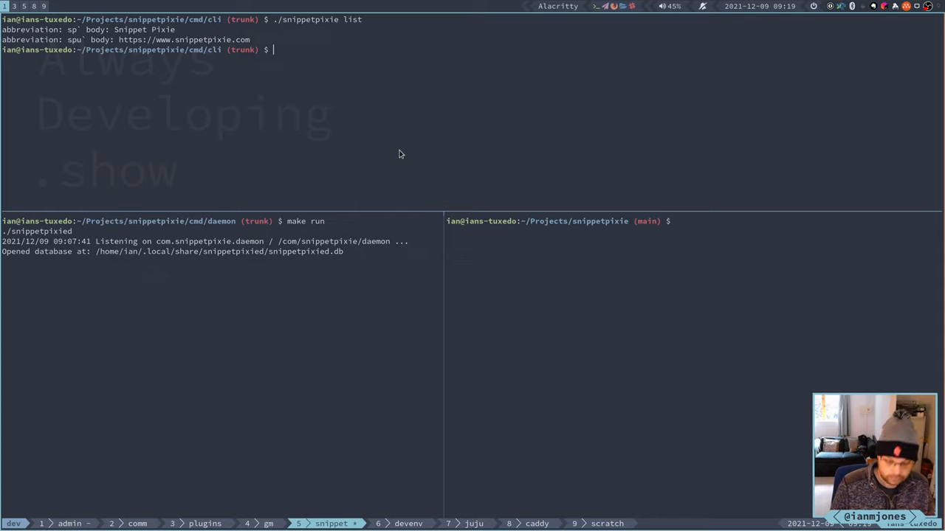
Rebuild the CLI with make, run make test, and list snippets in the pipe-separated format
{"action": "type", "text": "./snippetpixie list"}
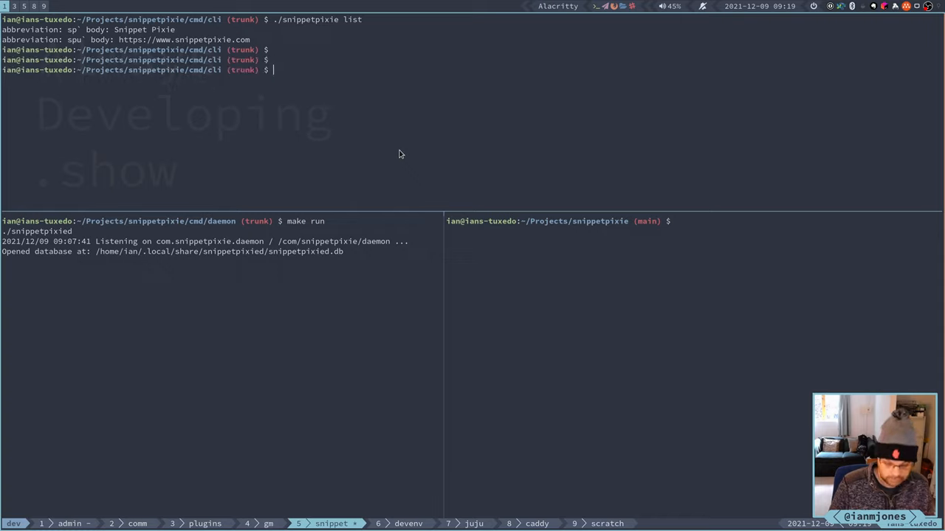
{"action": "type", "text": "make"}
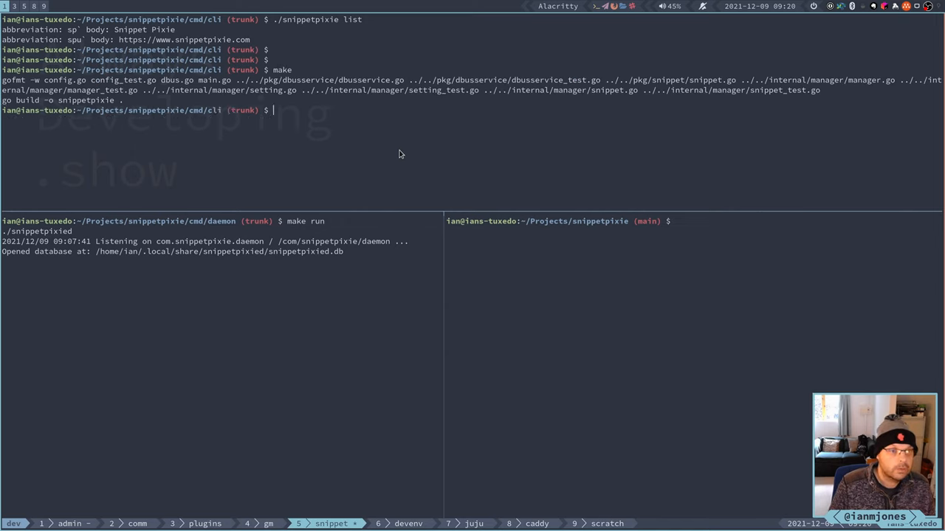
{"action": "type", "text": "make test"}
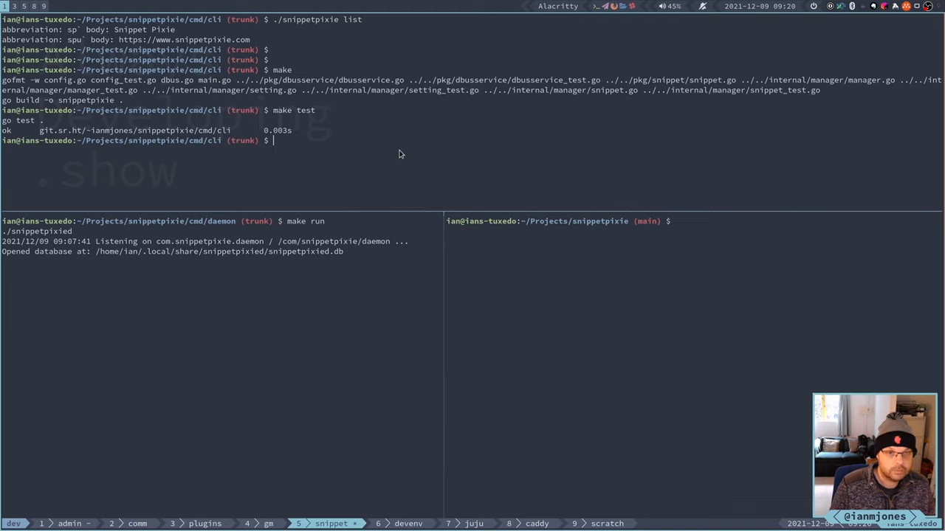
{"action": "type", "text": "make"}
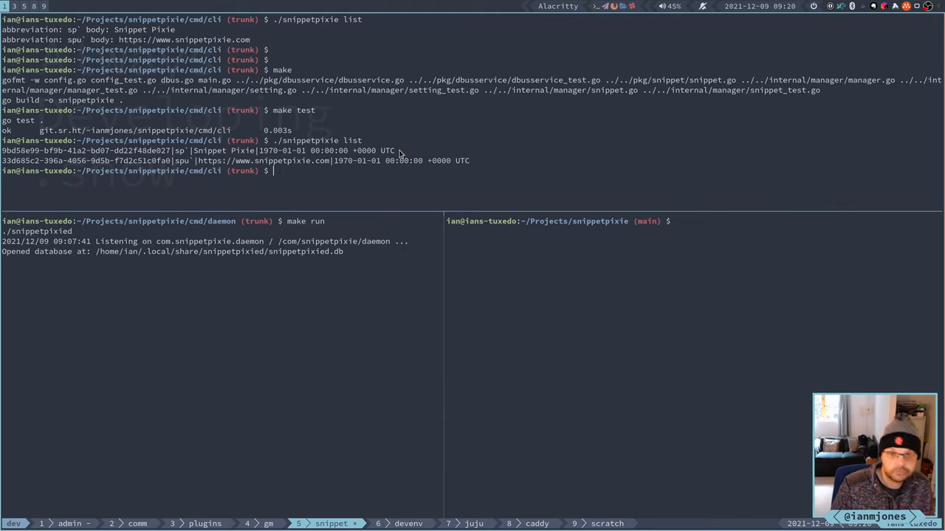
Pipe ./snippetpixie list through cut -d"|" to extract the body (-f3) and abbreviation fields
{"action": "type", "text": "./snippetpixie list"}
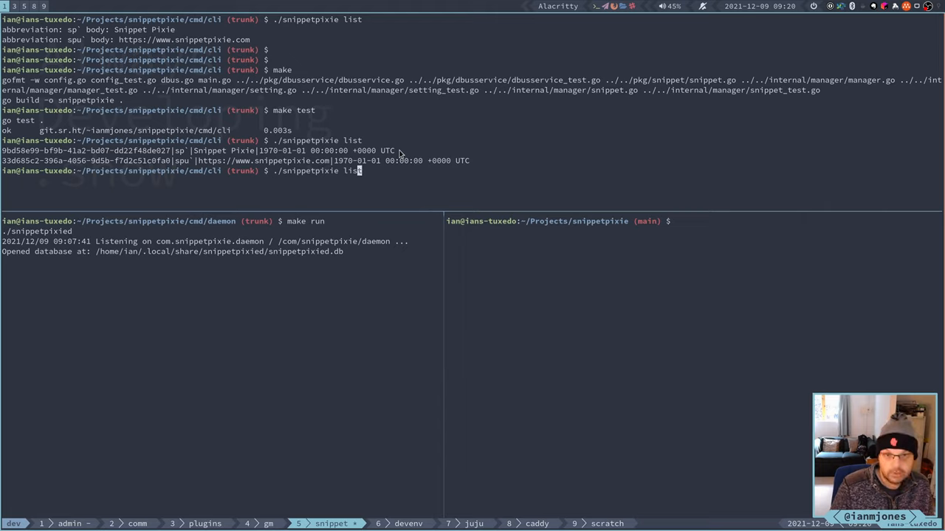
{"action": "type", "text": "|"}
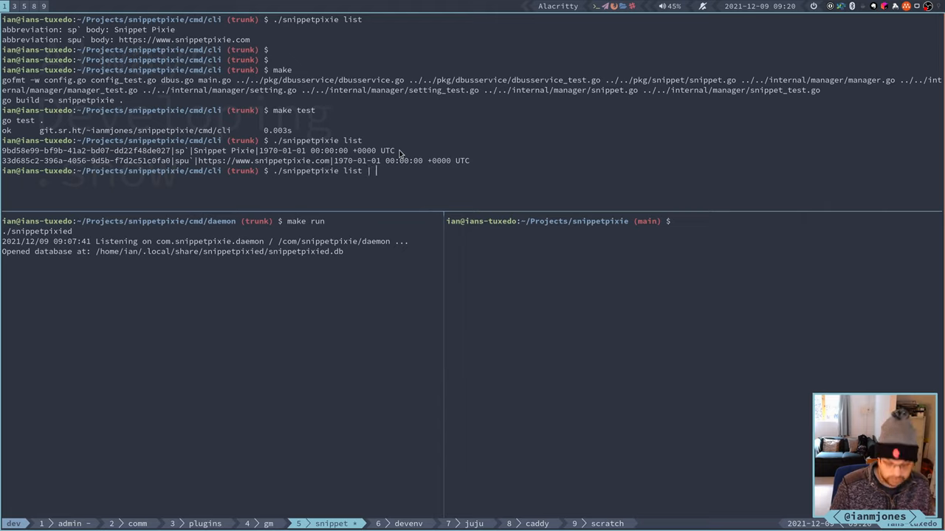
{"action": "type", "text": "cut -d|"}
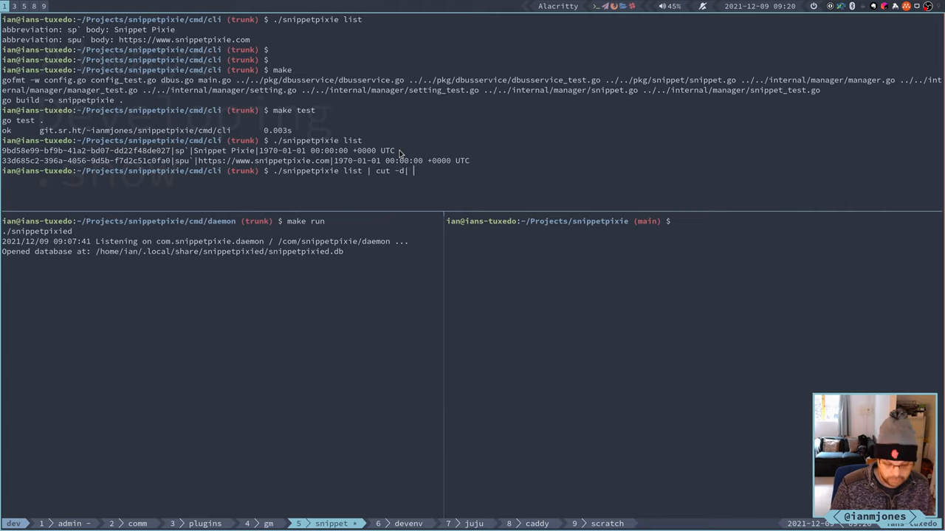
{"action": "type", "text": "-f2"}
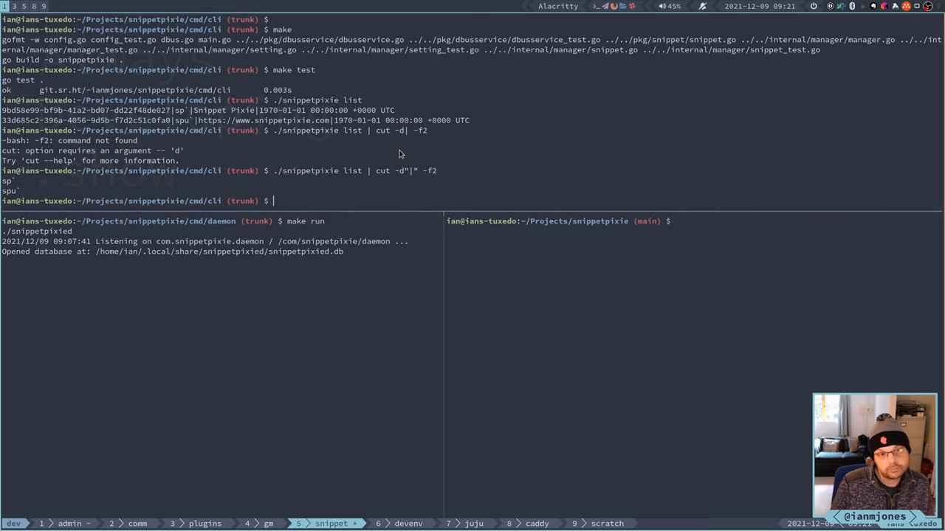
{"action": "key", "text": "Up"}
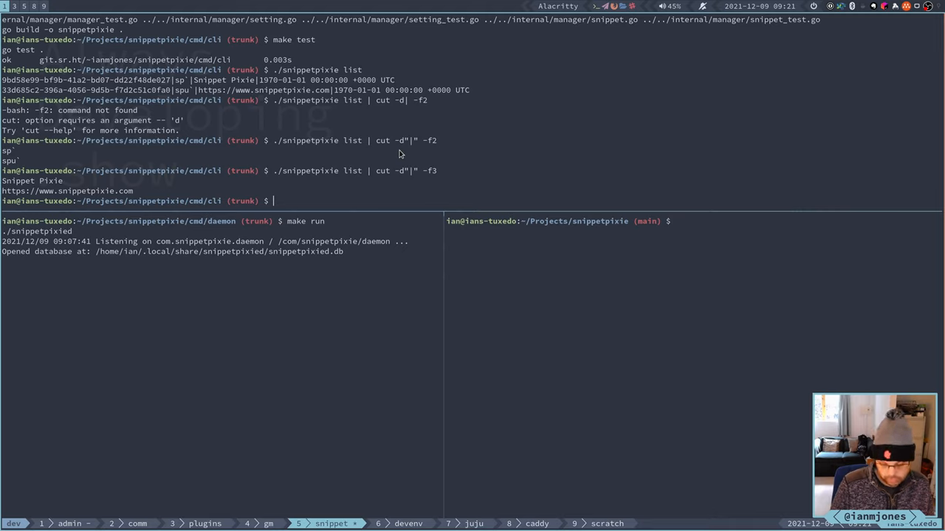
{"action": "type", "text": "./snippetpixie list | cut -d\"|\" -f3"}
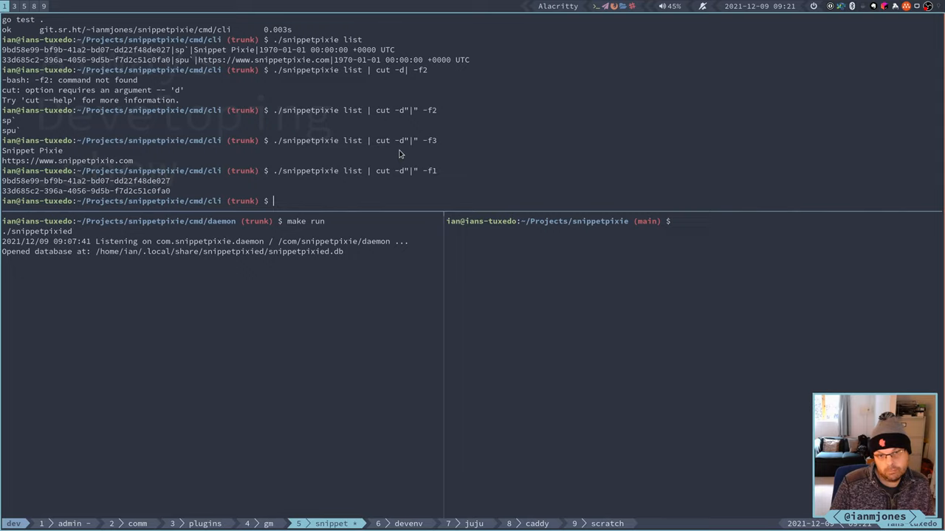
{"action": "key", "text": "Up"}
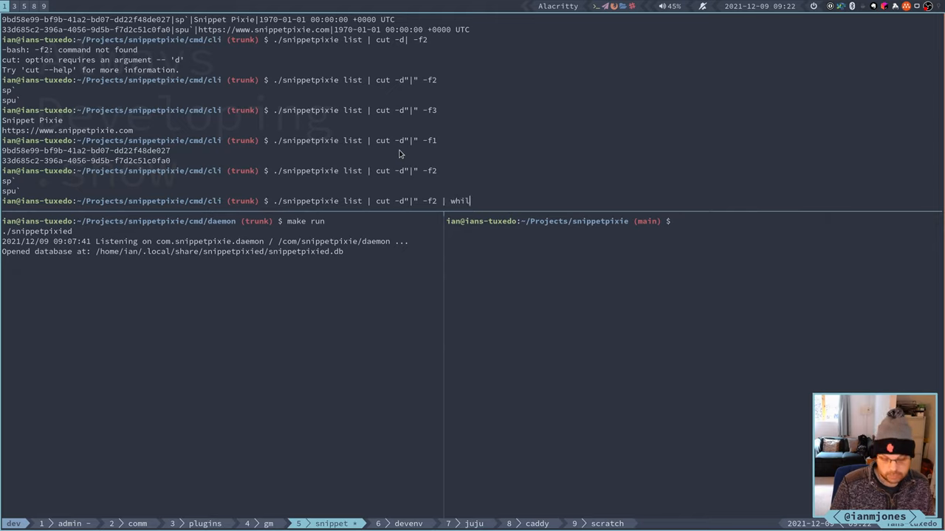
Wrap the cut output in a while read abbr loop that echoes each abbreviation
{"action": "type", "text": "e read a"}
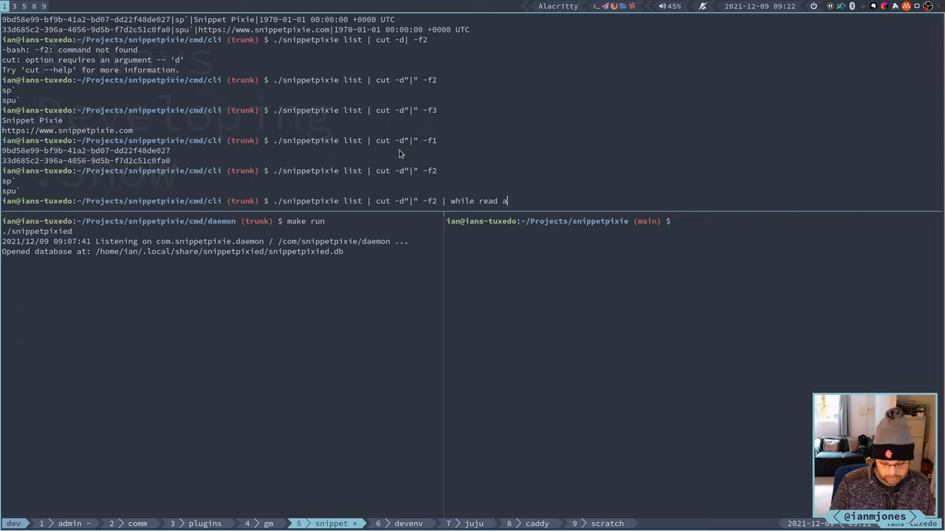
{"action": "type", "text": "bbr"}
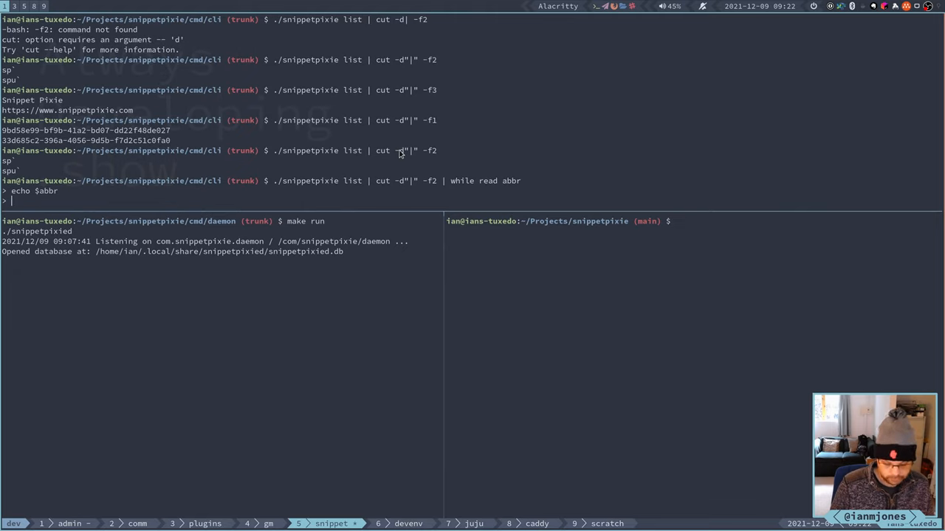
{"action": "type", "text": "do"}
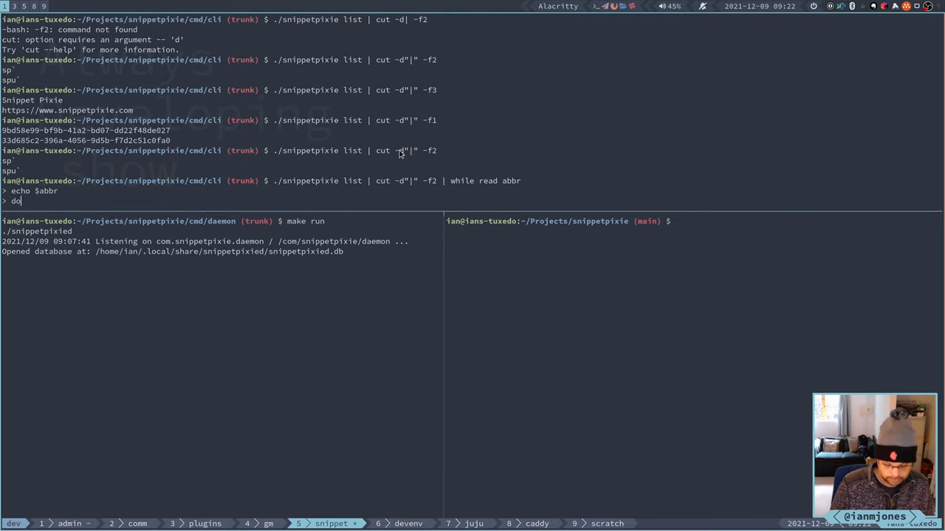
{"action": "key", "text": "Return"}
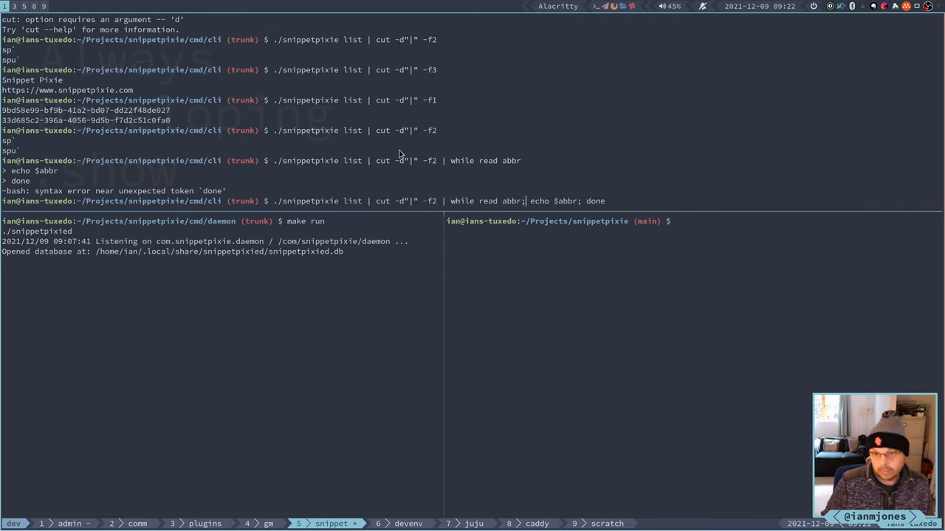
{"action": "type", "text": "do;"}
{"action": "type", "text": "./snippetpixie list | cut -d\"|\" -f2 |"}
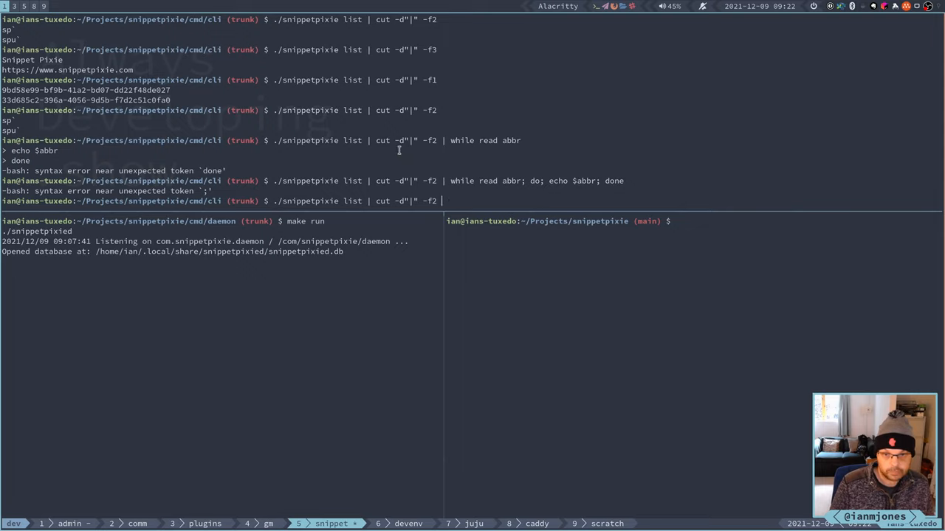
{"action": "type", "text": "while read"}
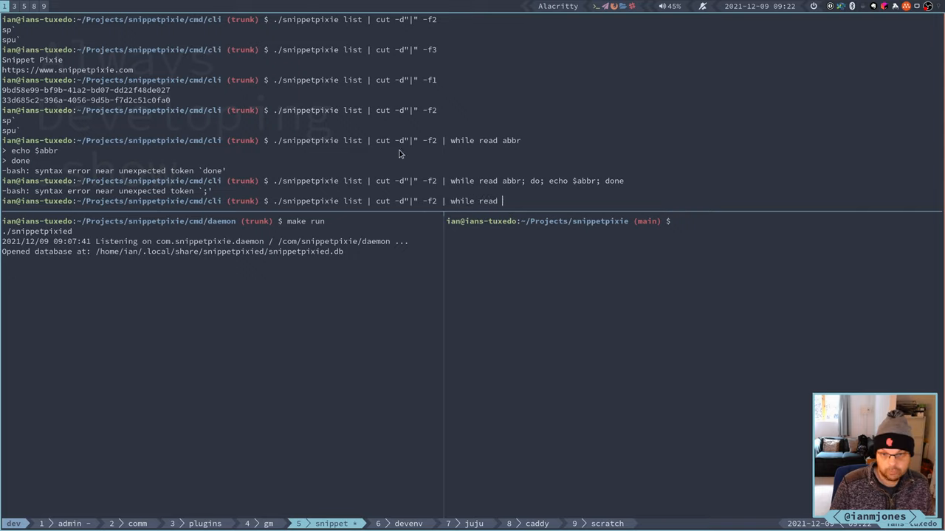
{"action": "type", "text": "abbr"}
{"action": "type", "text": "do"}
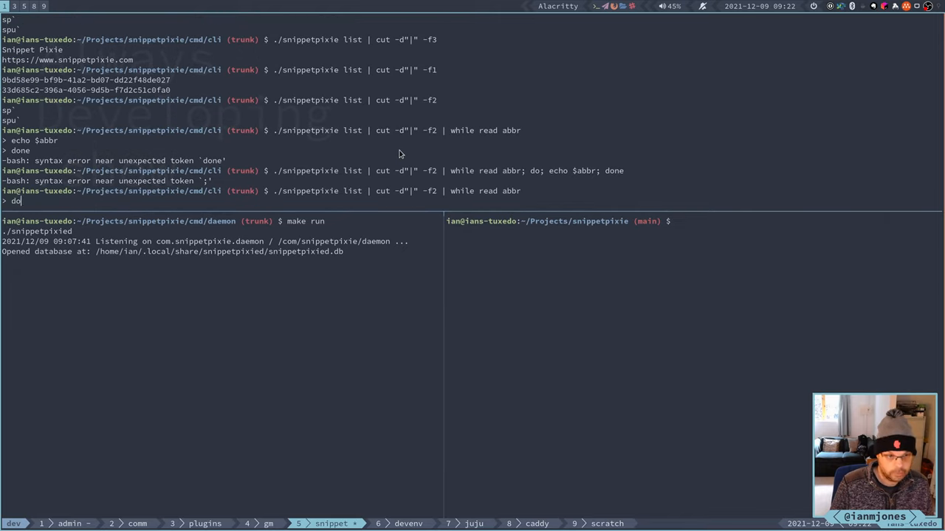
{"action": "type", "text": "echo $abbr; done"}
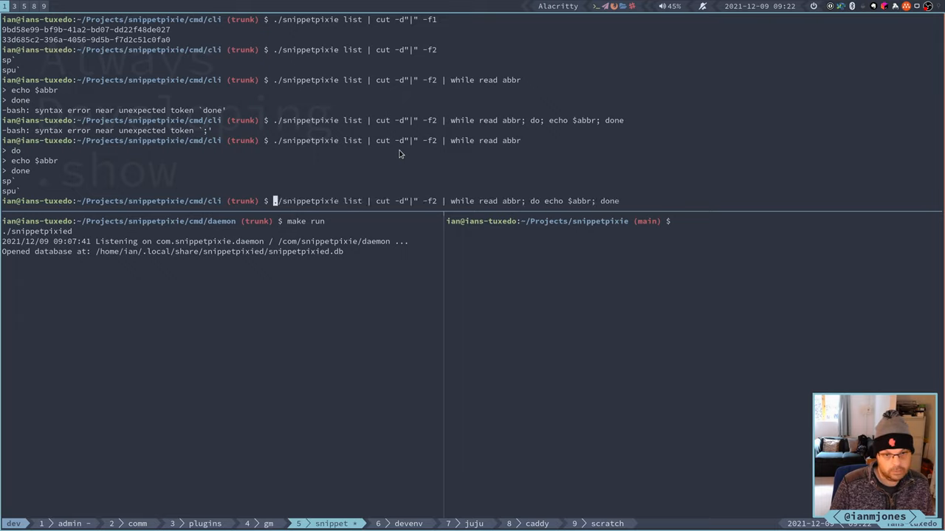
{"action": "key", "text": "Return"}
{"action": "type", "text": "./"}
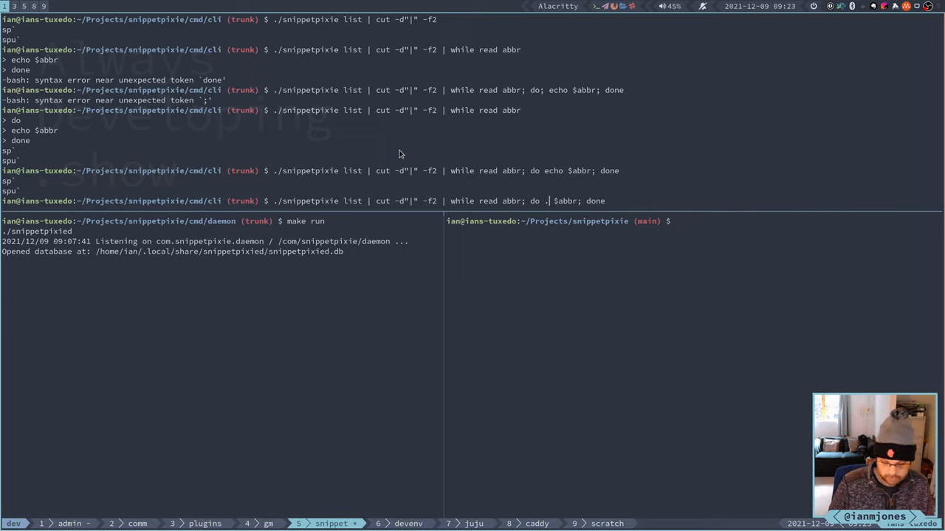
{"action": "type", "text": "snippetpixie"}
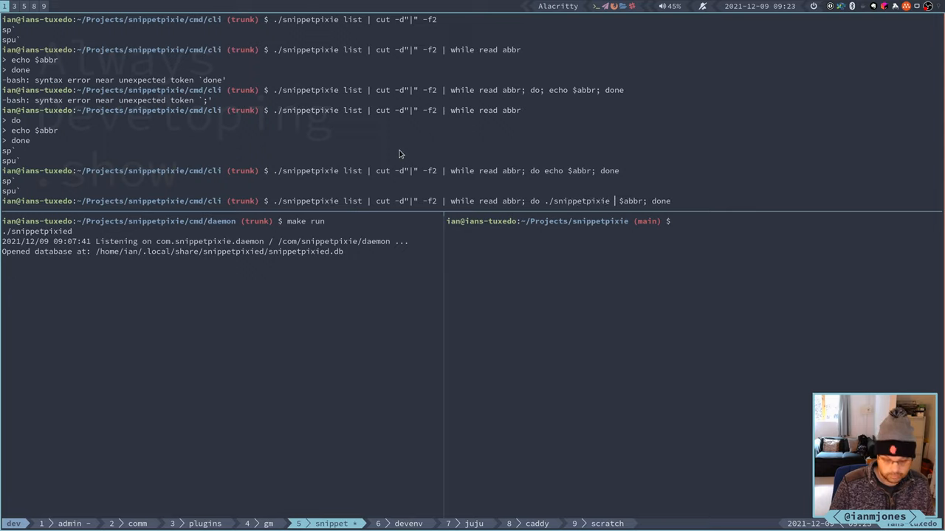
Run the while-read loop calling ./snippetpixie remove $abbr for every listed abbreviation
{"action": "type", "text": "remove"}
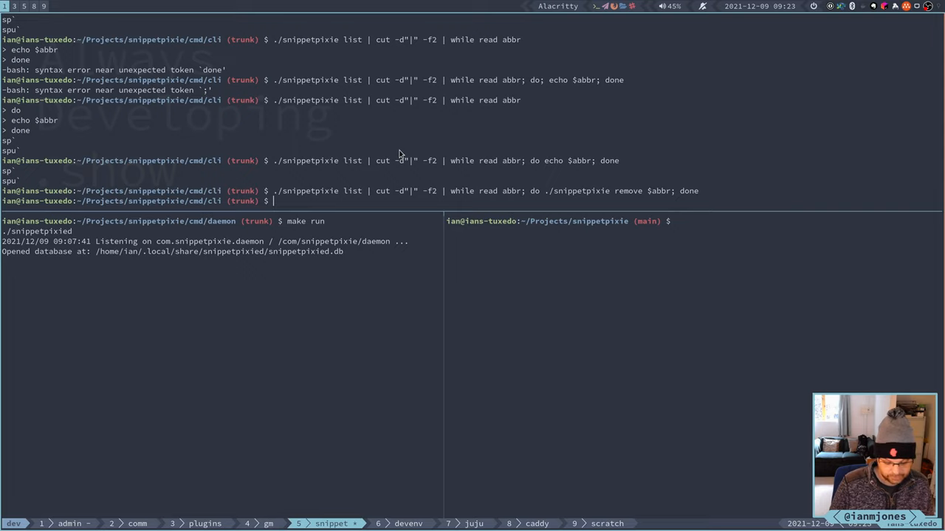
{"action": "type", "text": "./snippetpixie list | cut -d\"|\" -f2 | while read abbr; do; echo $abbr; done"}
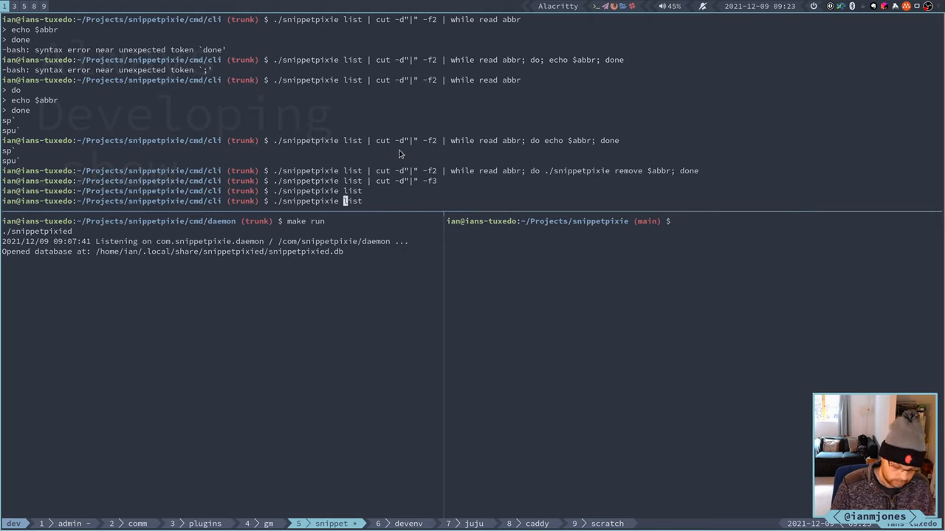
Run ./snippetpixie add 'sp' 'Snippet Pixie' to create the sp snippet
{"action": "key", "text": "BackSpace"}
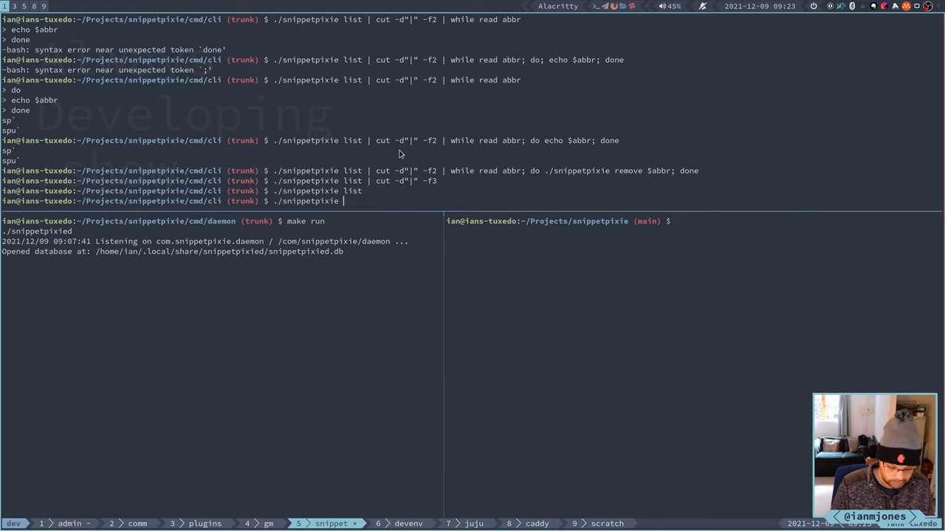
{"action": "type", "text": "add '"}
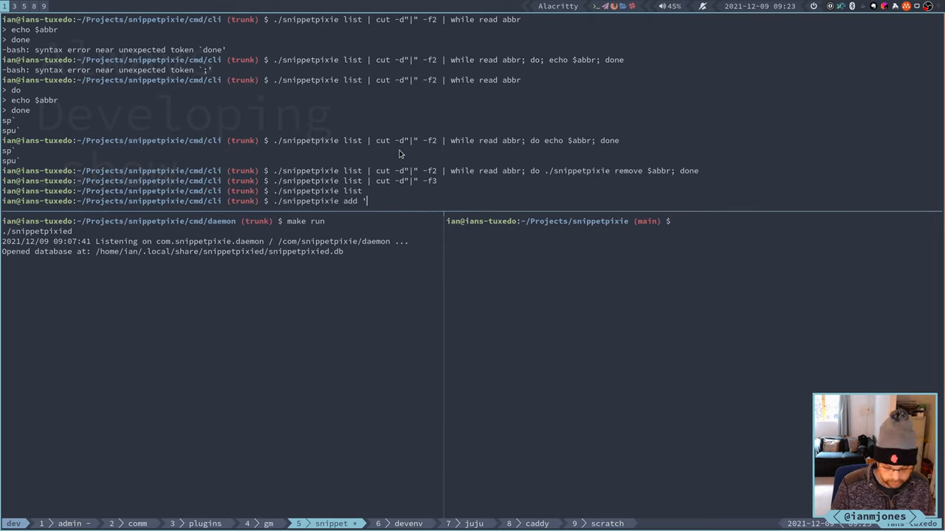
{"action": "type", "text": "sp`"}
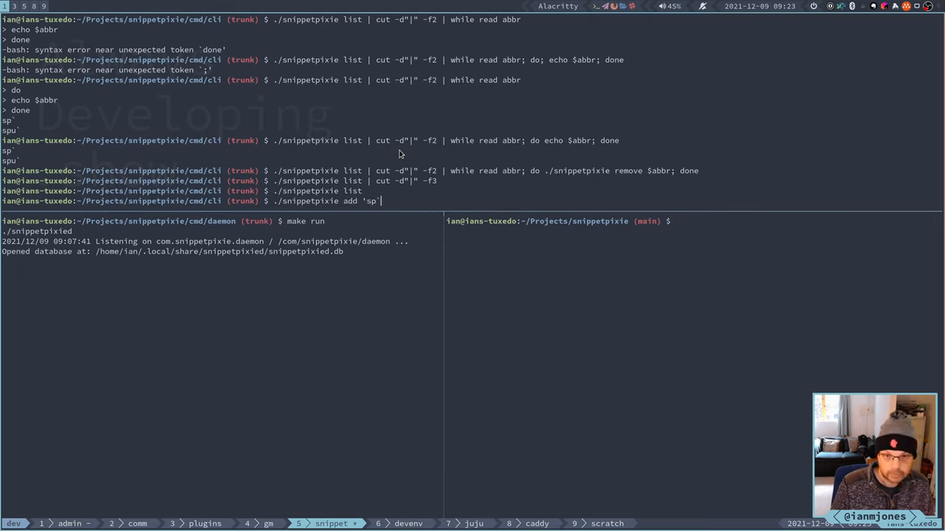
{"action": "type", "text": "'"}
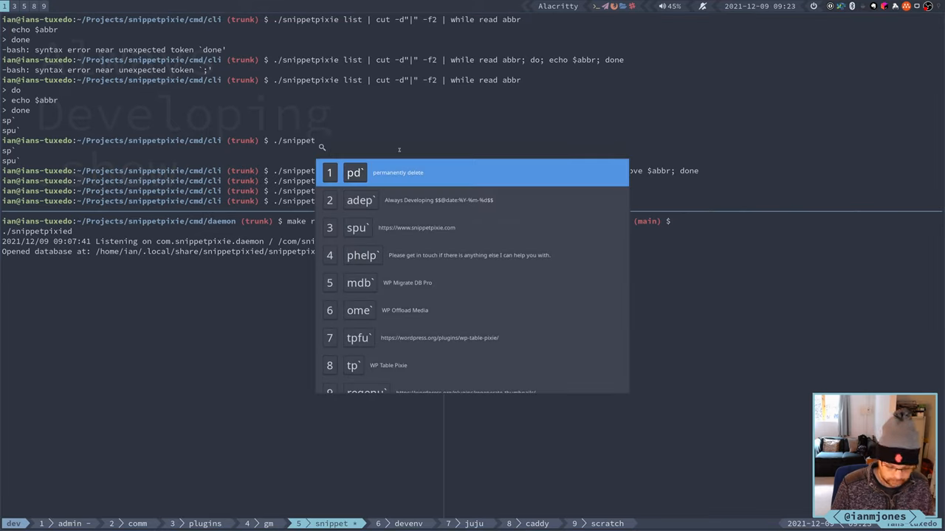
{"action": "type", "text": "sp`'"}
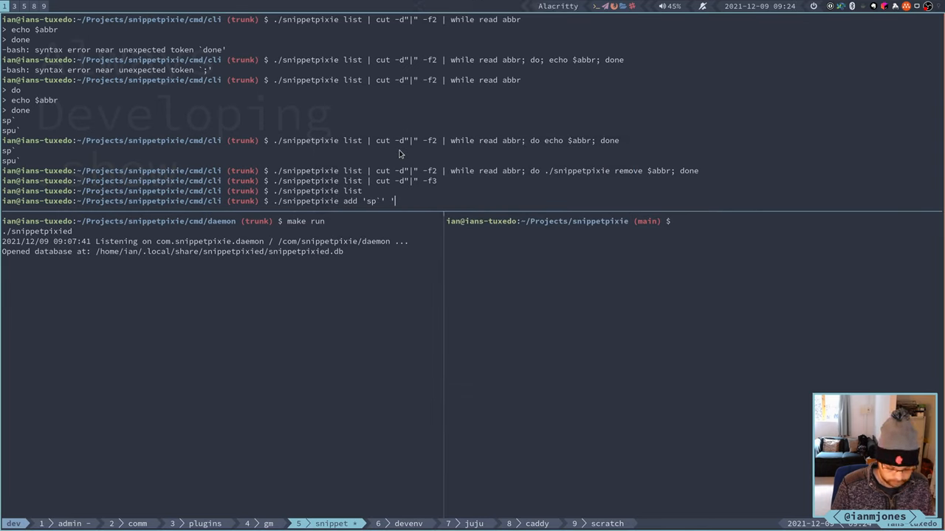
{"action": "type", "text": "^[[200~Snippet Pixi"}
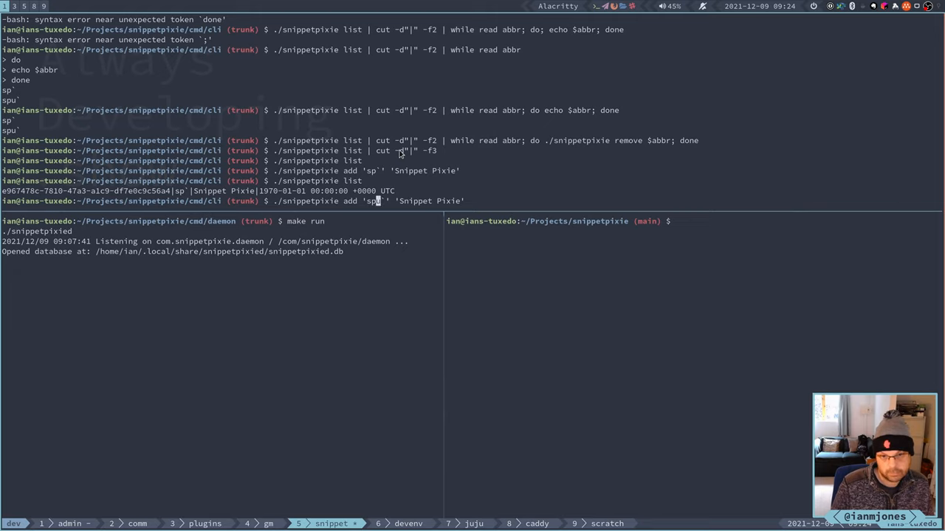
Add the spu snippet for the Snippet Pixie website and try the spu abbreviation
{"action": "type", "text": "u"}
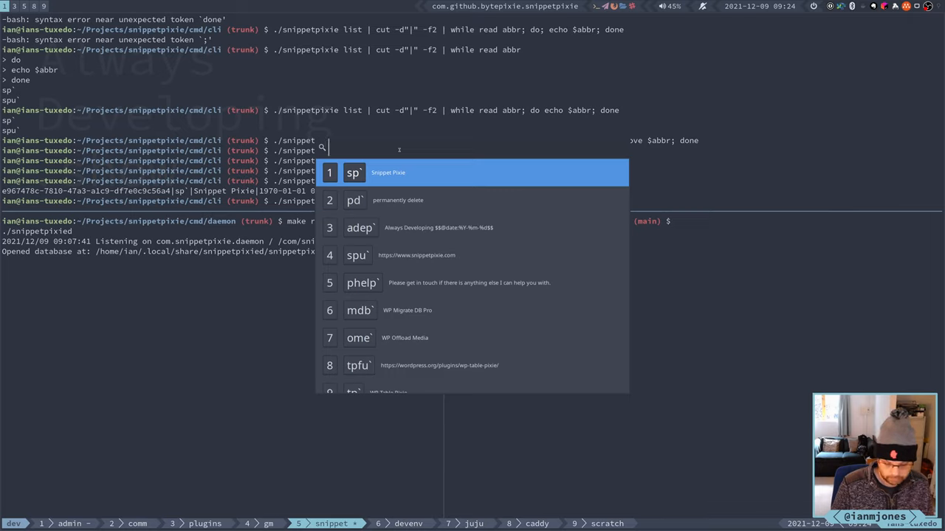
{"action": "type", "text": "spu"}
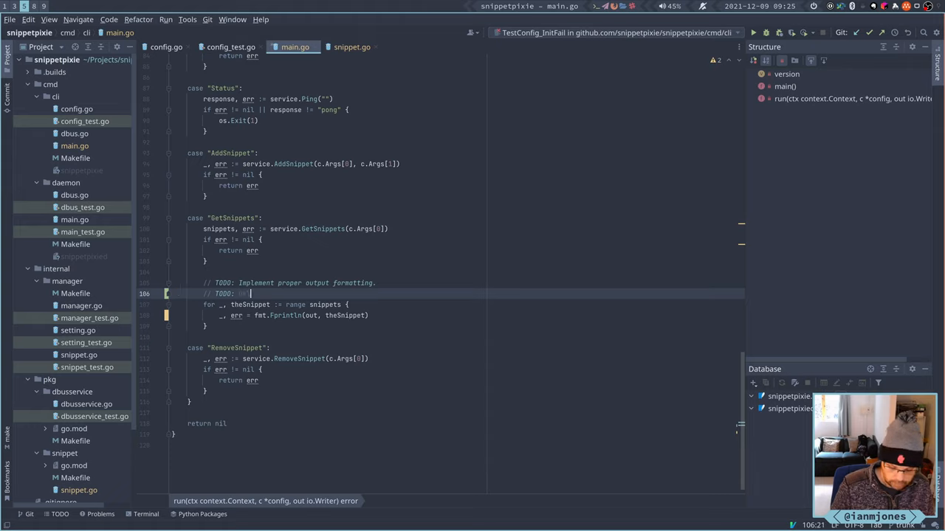
Write TODO comments 'Delimiter selection required.' and 'Show first line or full body?' under GetSnippets
{"action": "type", "text": "Delimiter selction required."}
{"action": "type", "text": "// TODO:"}
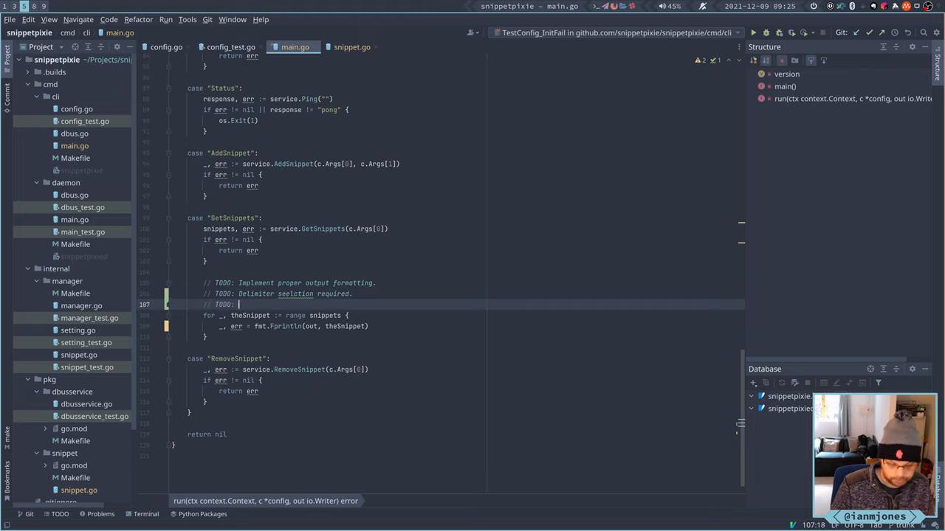
{"action": "type", "text": "Body"}
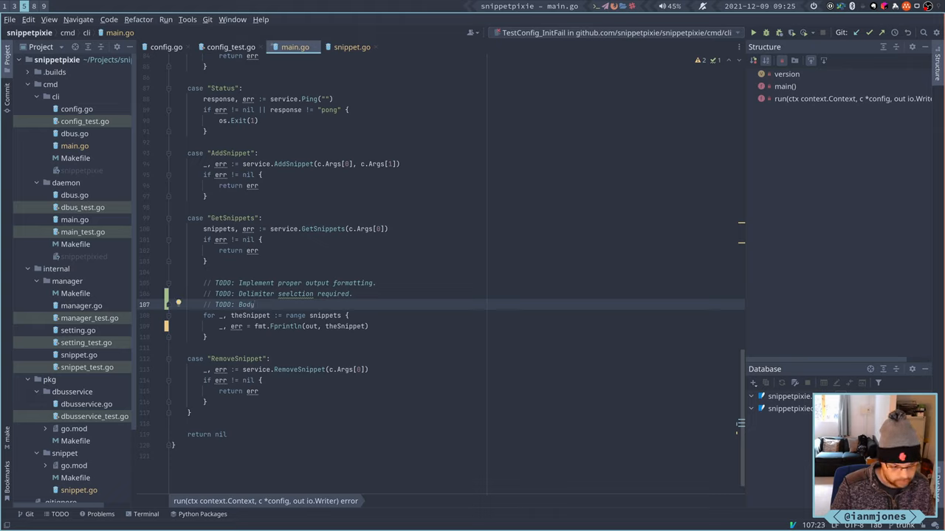
{"action": "key", "text": "BackSpace"}
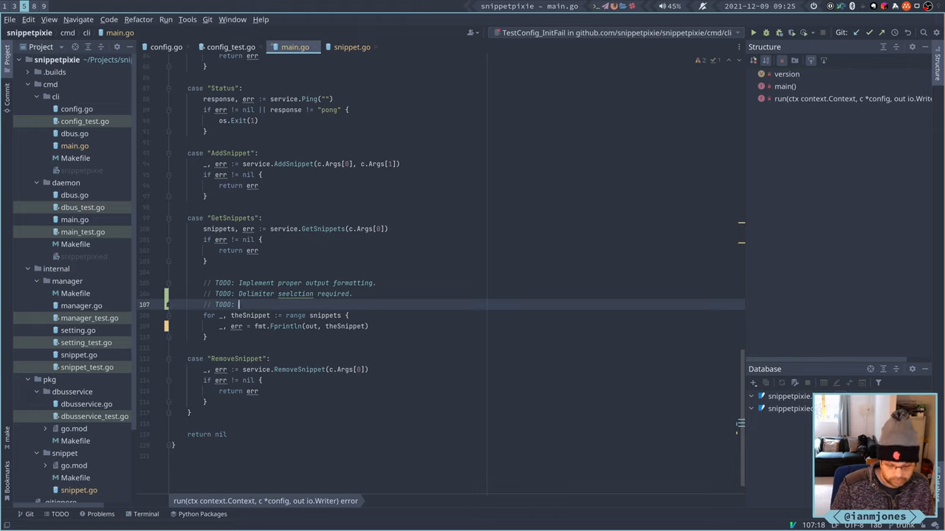
{"action": "type", "text": "Show first line or"}
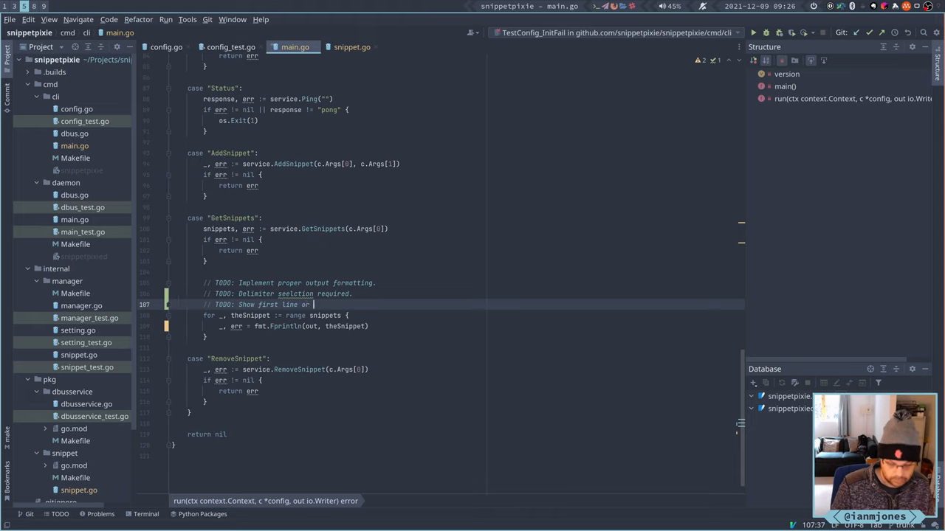
{"action": "type", "text": "fu"}
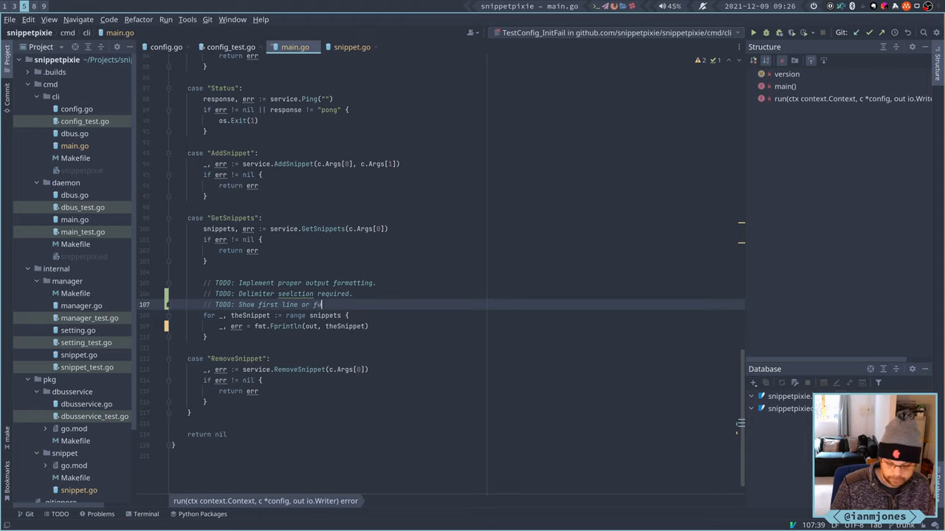
{"action": "type", "text": "ll body?"}
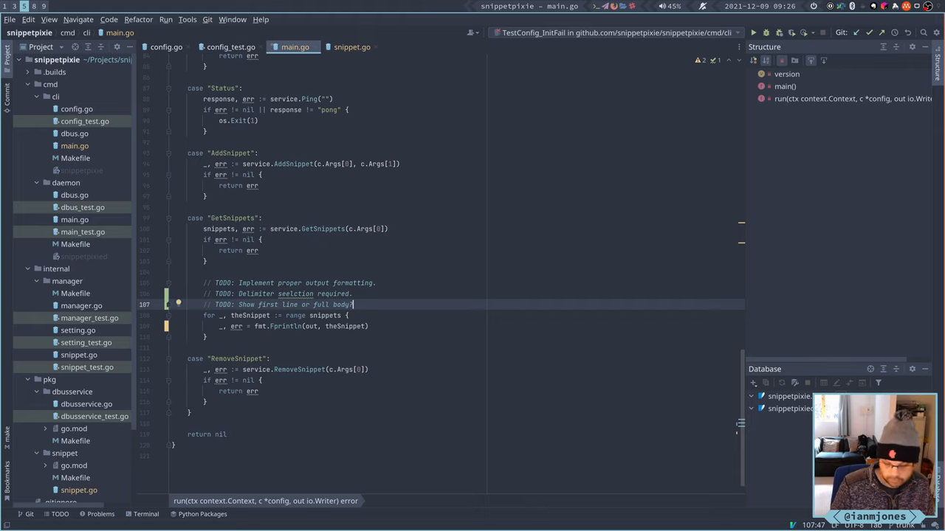
{"action": "key", "text": "enter"}
{"action": "type", "text": "// TODO:"}
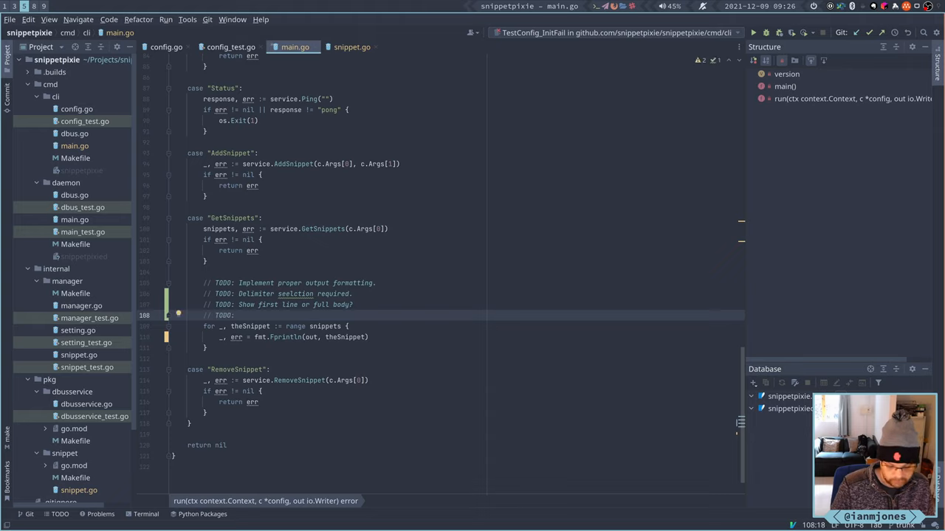
Write TODO comments 'Show truncated body.' and 'Select which fields to show.'
{"action": "type", "text": "Show"}
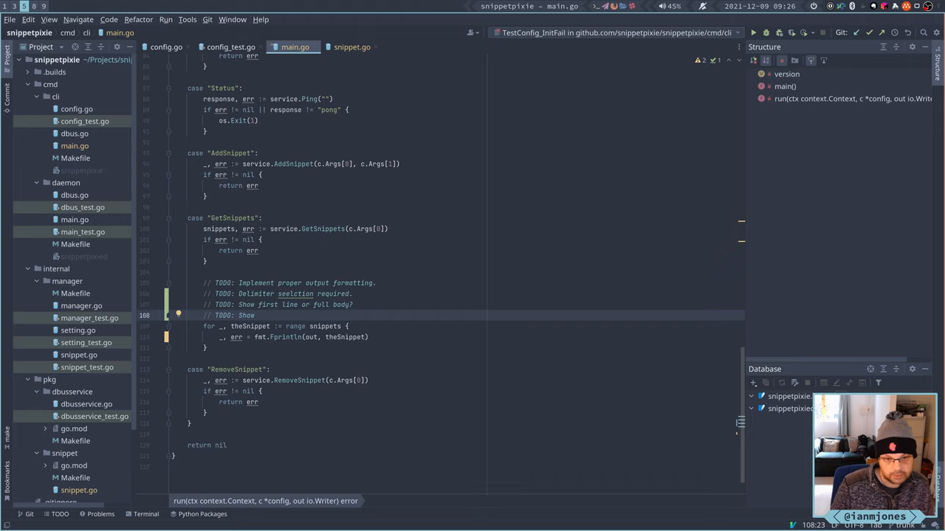
{"action": "type", "text": "truncated"}
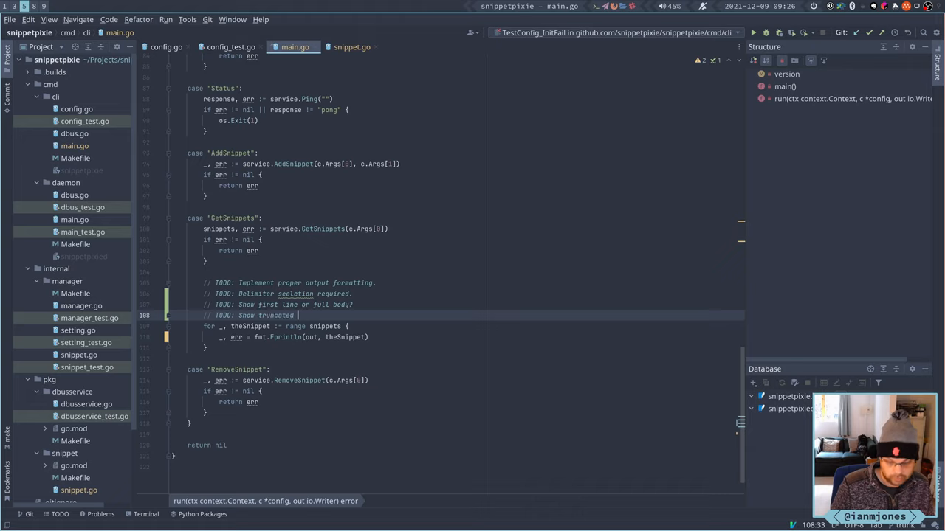
{"action": "type", "text": "body"}
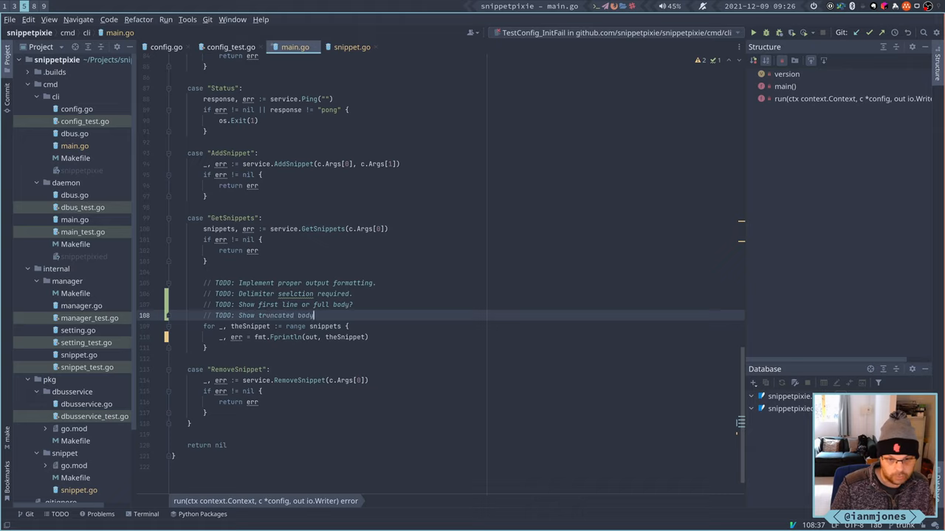
{"action": "type", "text": "."}
{"action": "type", "text": "// TODO: Select"}
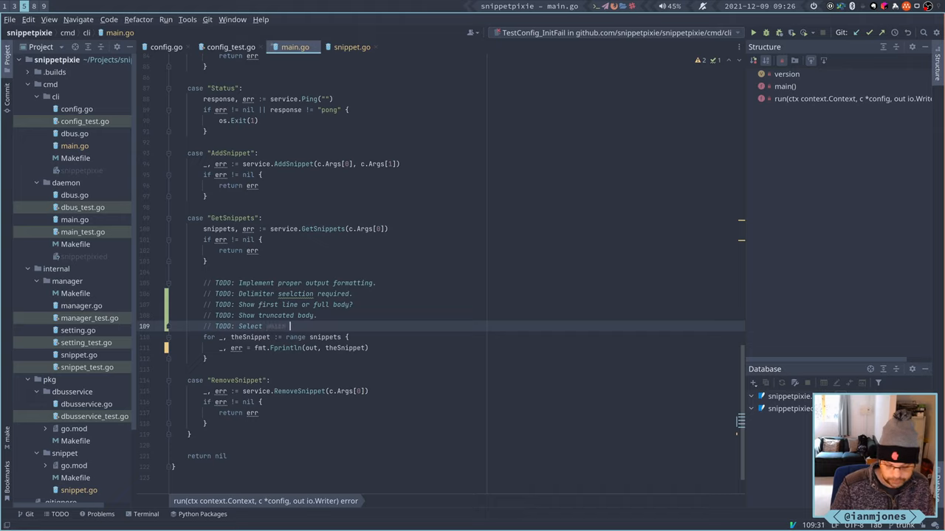
{"action": "type", "text": "which fields to"}
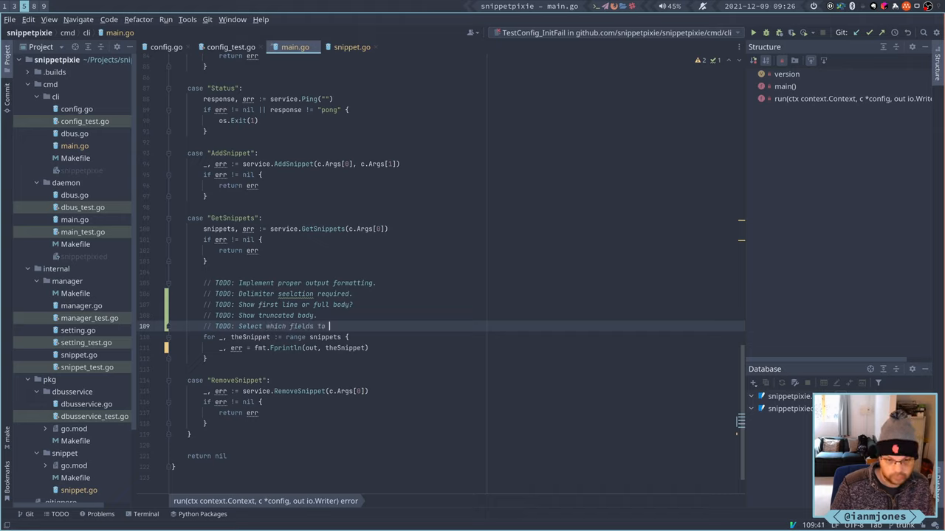
{"action": "type", "text": "show."}
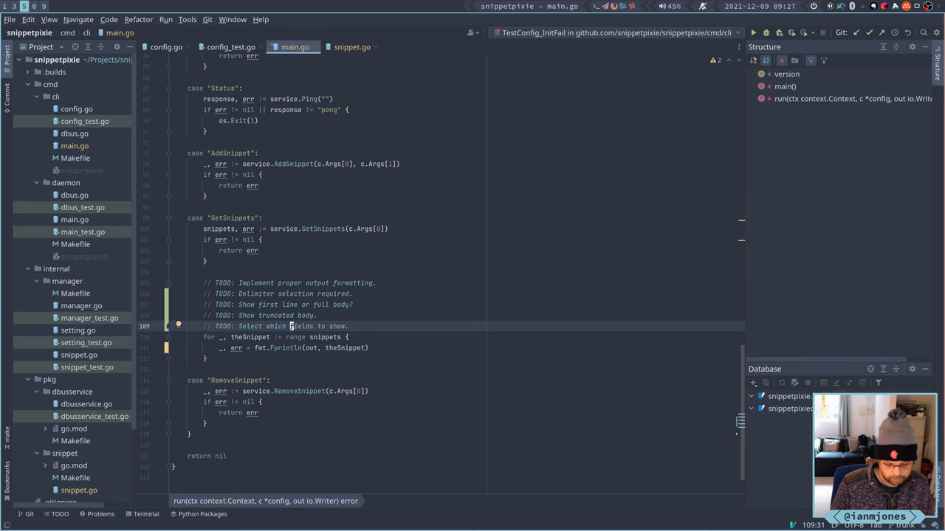
Run cd ../../ in the terminal to return to the repository root
{"action": "left_click", "coordinate": [331, 523]}
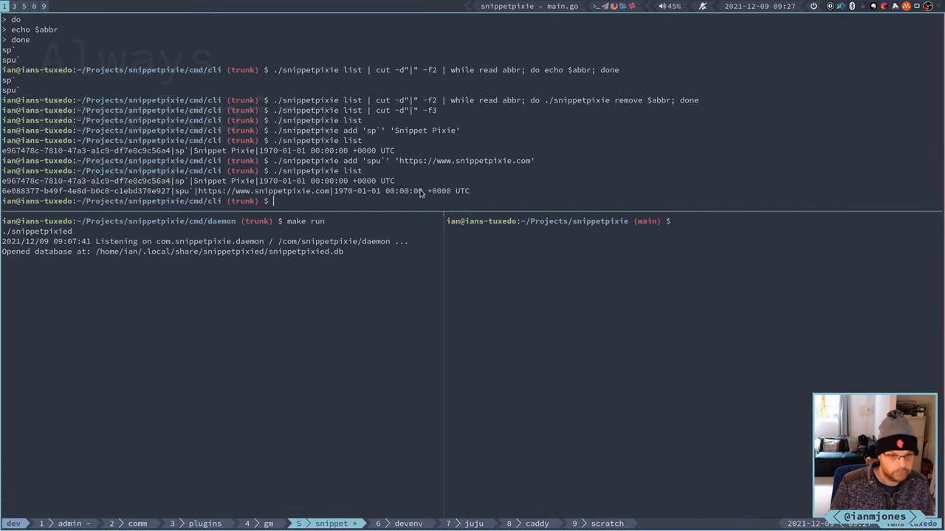
{"action": "type", "text": "cd"}
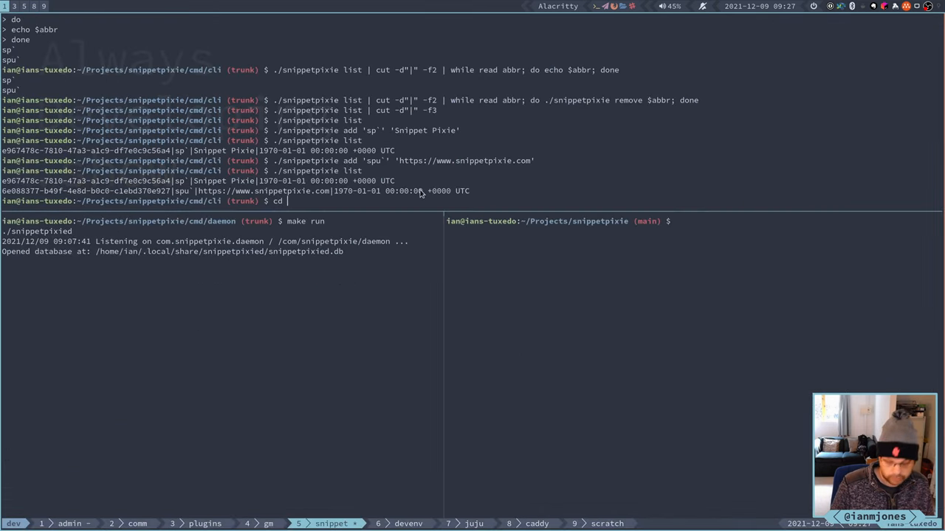
{"action": "type", "text": "../../"}
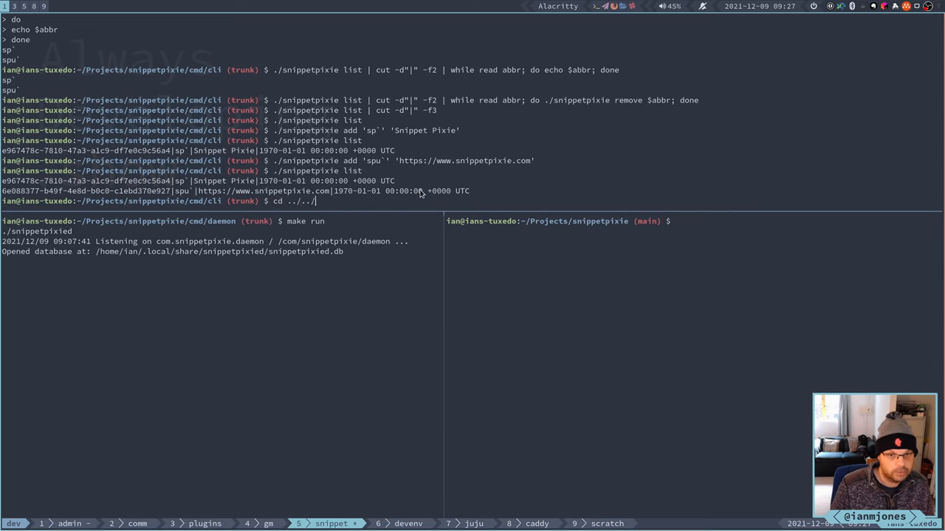
{"action": "type", "text": "mak"}
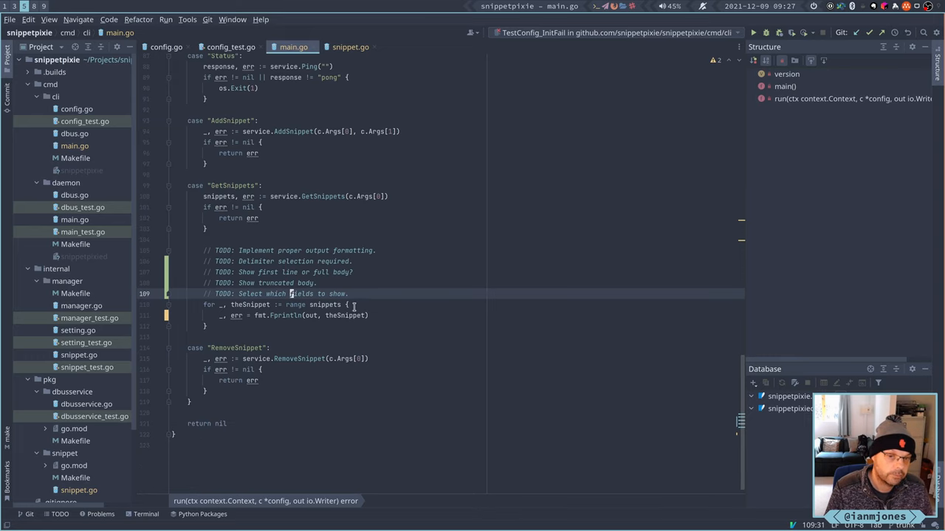
{"action": "mouse_move", "coordinate": [343, 316]}
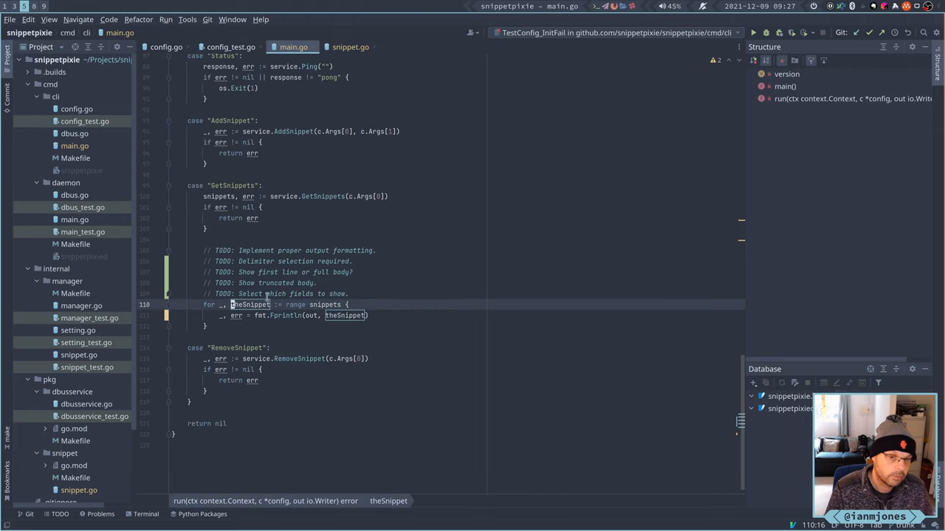
Switch to snippet.go and focus the Snippet String() method
{"action": "left_click", "coordinate": [350, 46]}
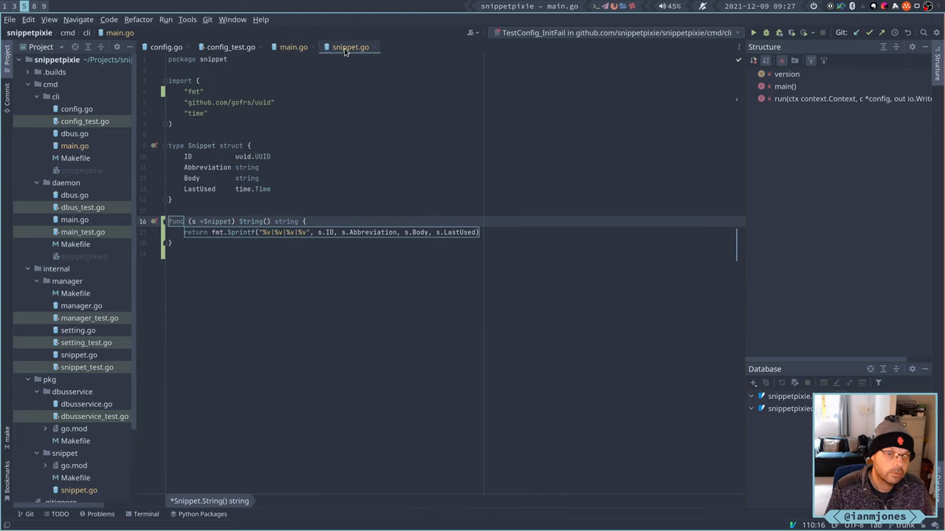
{"action": "left_click", "coordinate": [292, 234]}
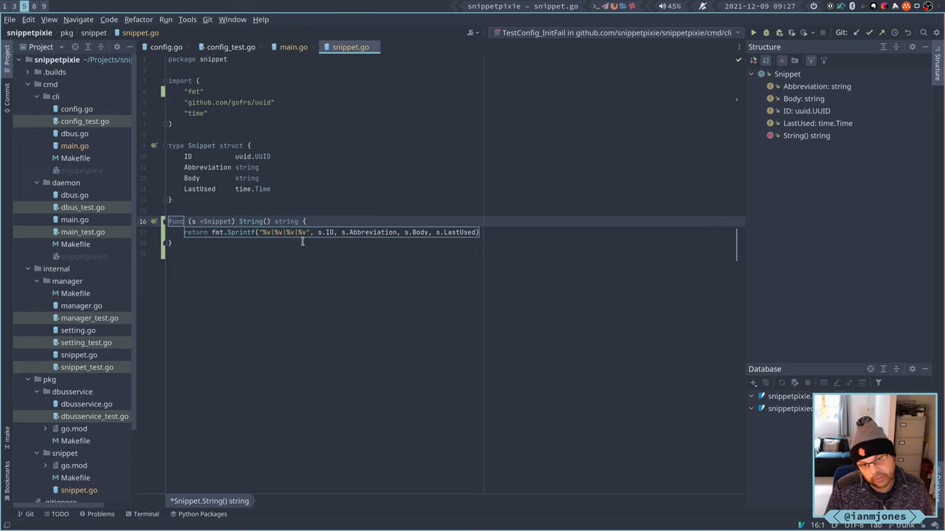
{"action": "mouse_move", "coordinate": [237, 228]}
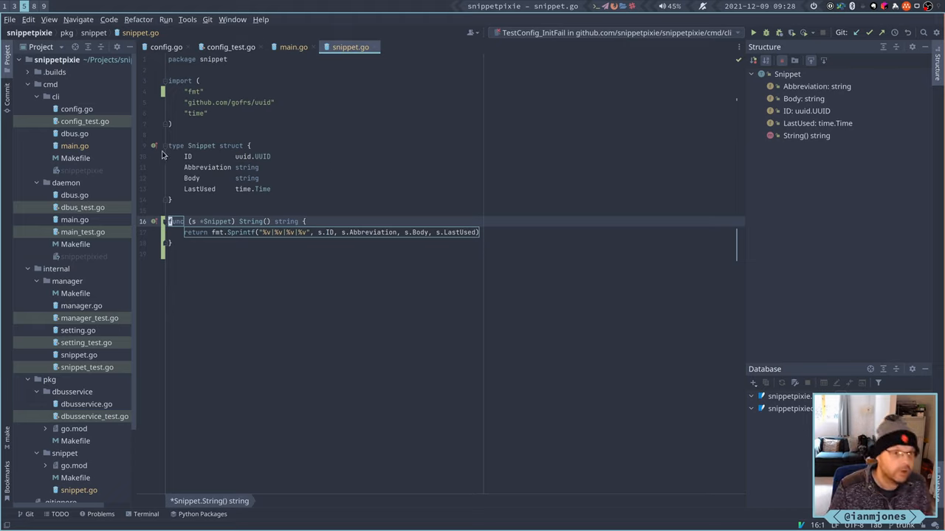
Commit main.go and snippet.go as "Improve output of CLI's list option, slightly." and push to origin/trunk
{"action": "right_click", "coordinate": [43, 59]}
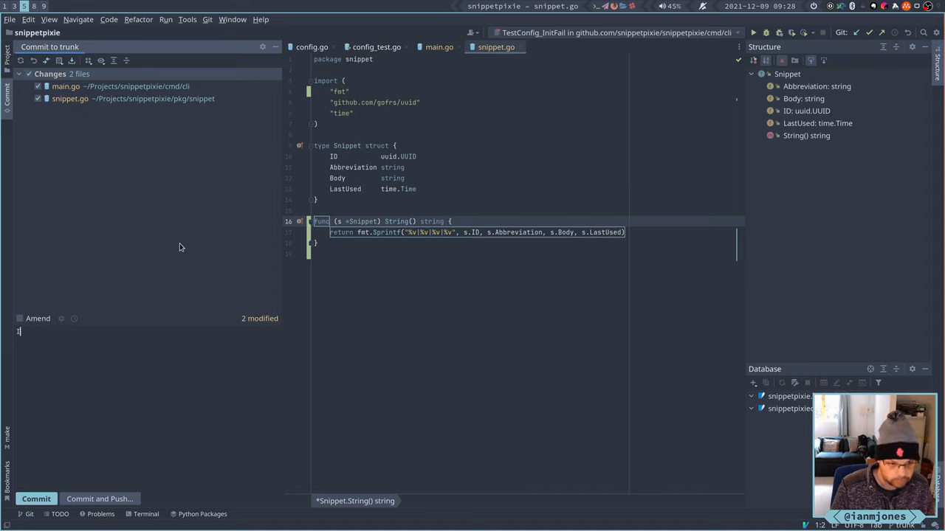
{"action": "type", "text": "Improve"}
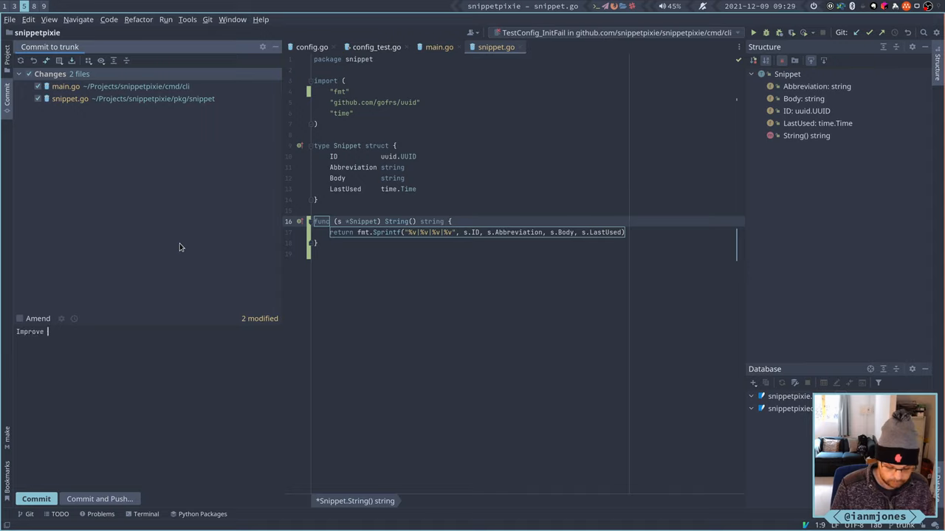
{"action": "type", "text": "output of"}
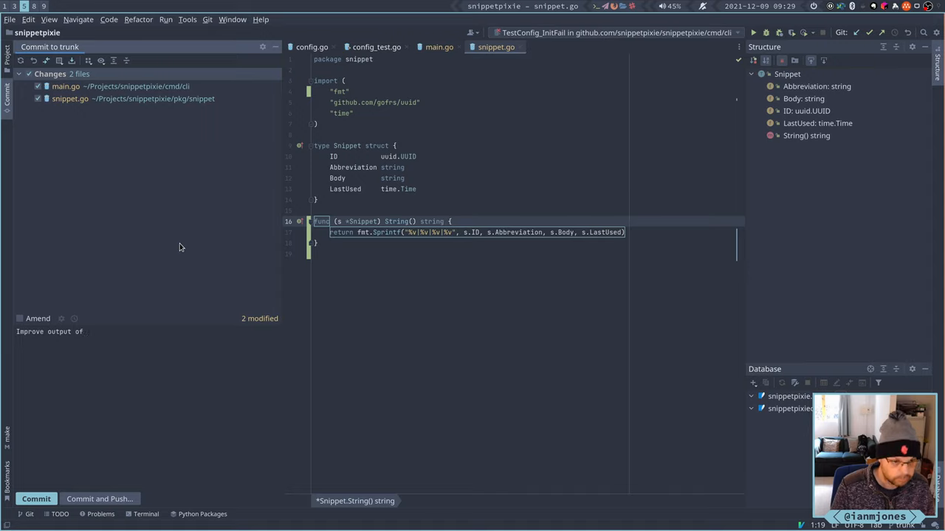
{"action": "type", "text": "CLI"}
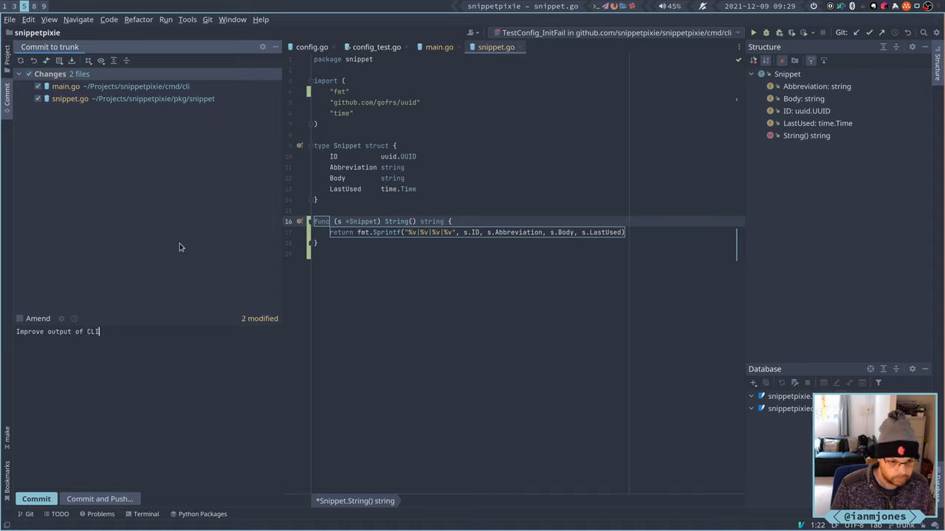
{"action": "type", "text": "\" \""}
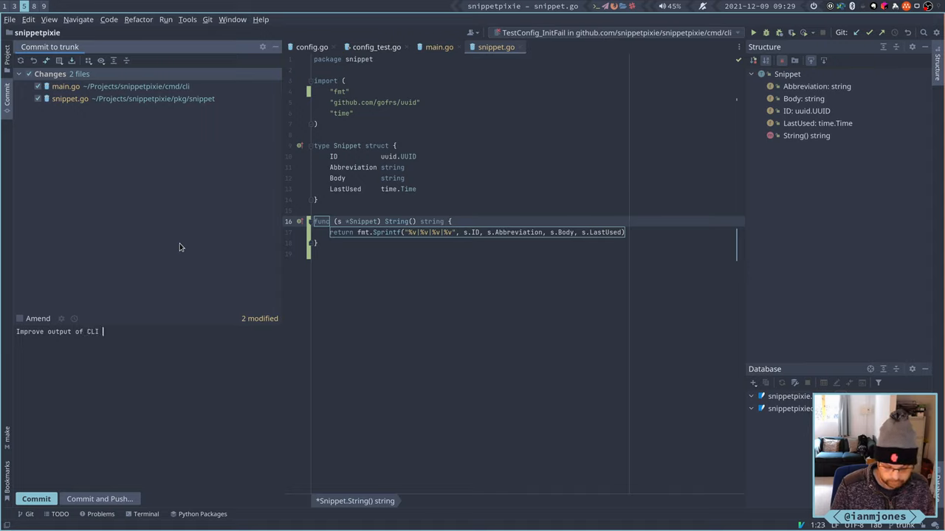
{"action": "type", "text": "'s"}
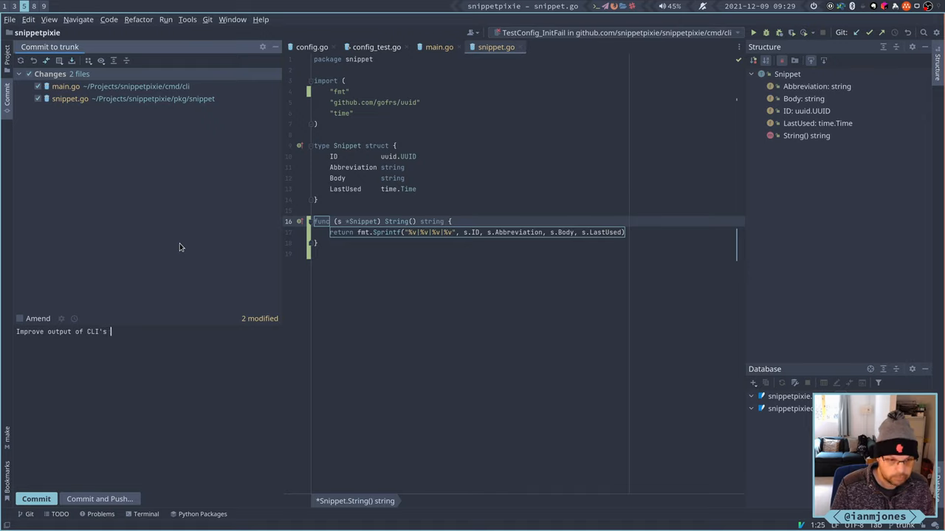
{"action": "type", "text": "list"}
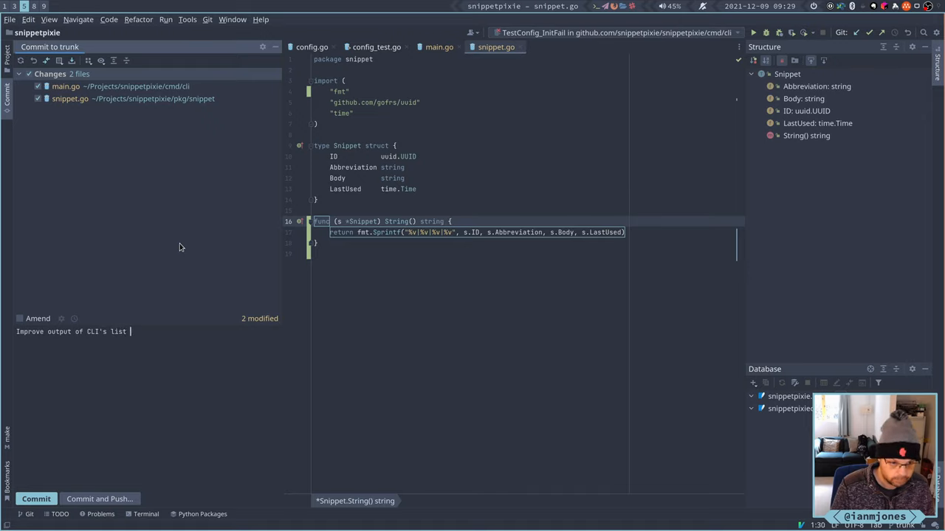
{"action": "type", "text": "option"}
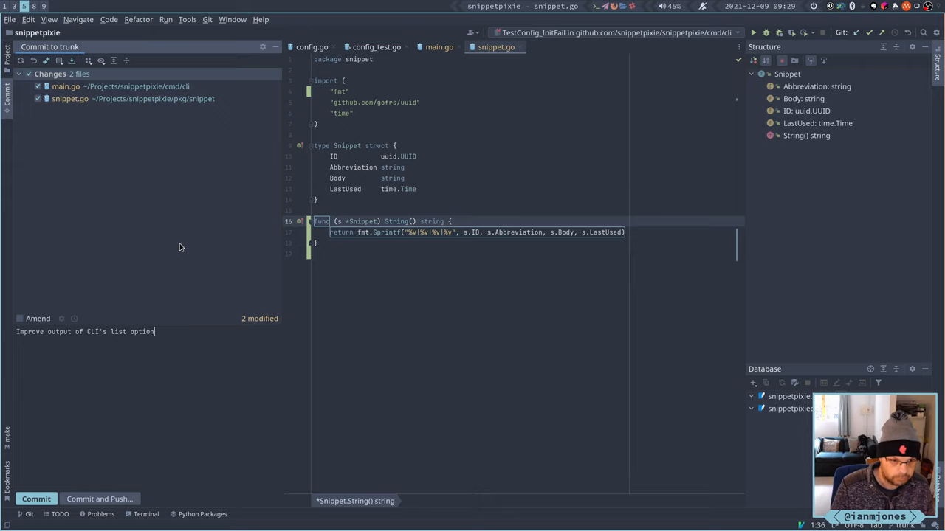
{"action": "type", "text": ", slightly."}
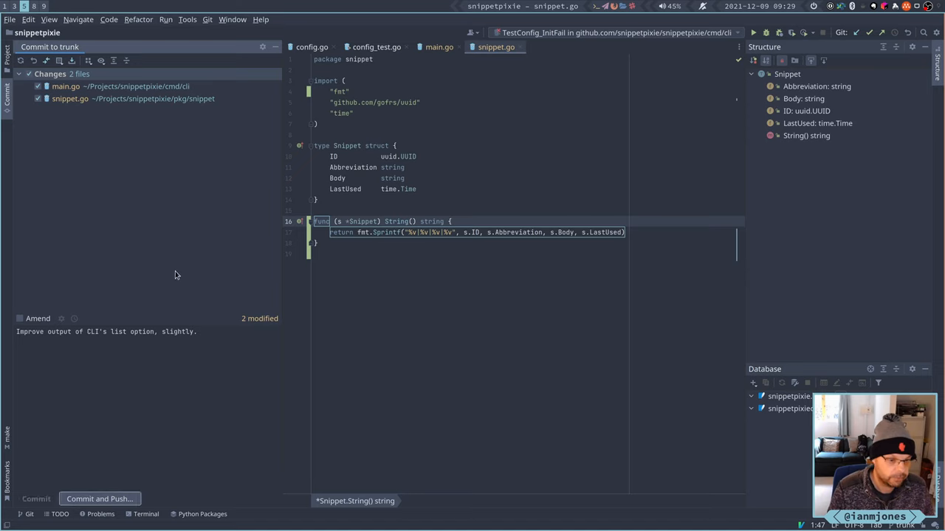
{"action": "left_click", "coordinate": [100, 499]}
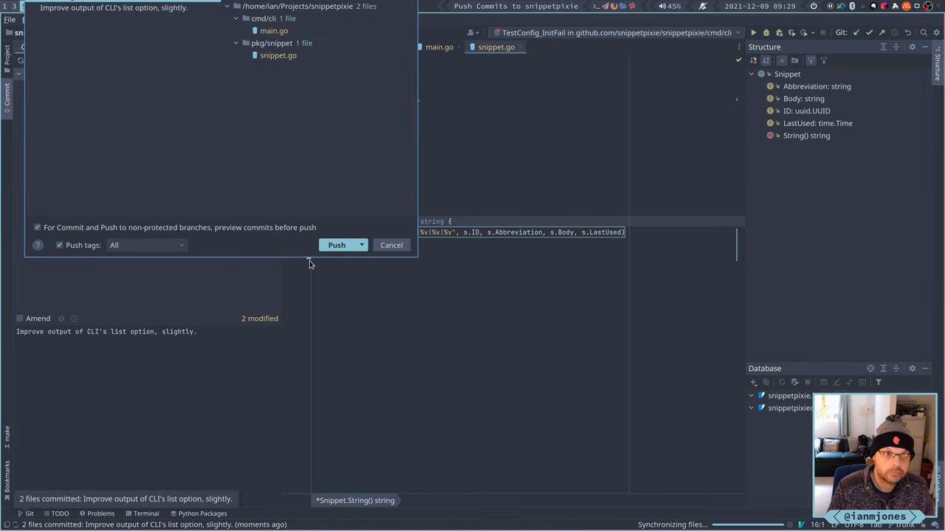
{"action": "left_click", "coordinate": [337, 245]}
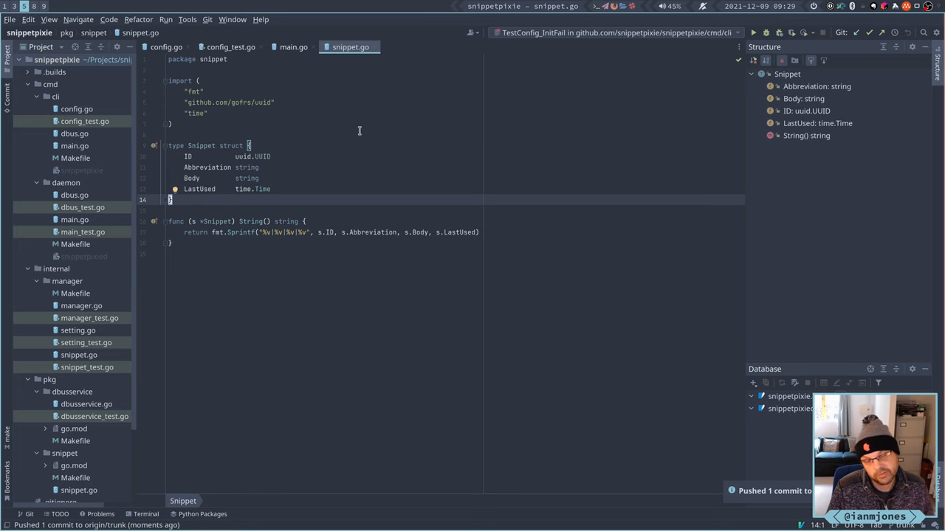
{"action": "mouse_move", "coordinate": [342, 130]}
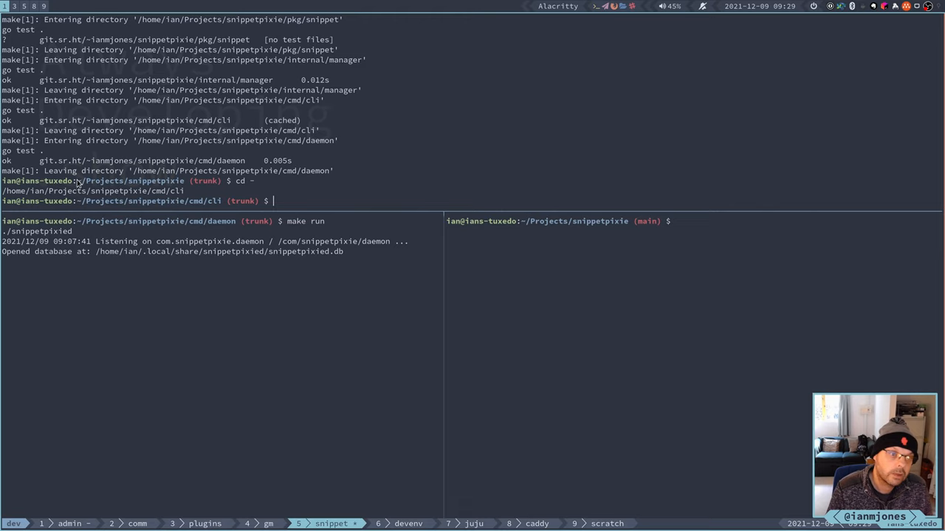
Return to the cli folder with cd - and run ./snippetpixie list to show pipe-separated snippets
{"action": "type", "text": "cd -"}
{"action": "type", "text": "./snippetpixie list"}
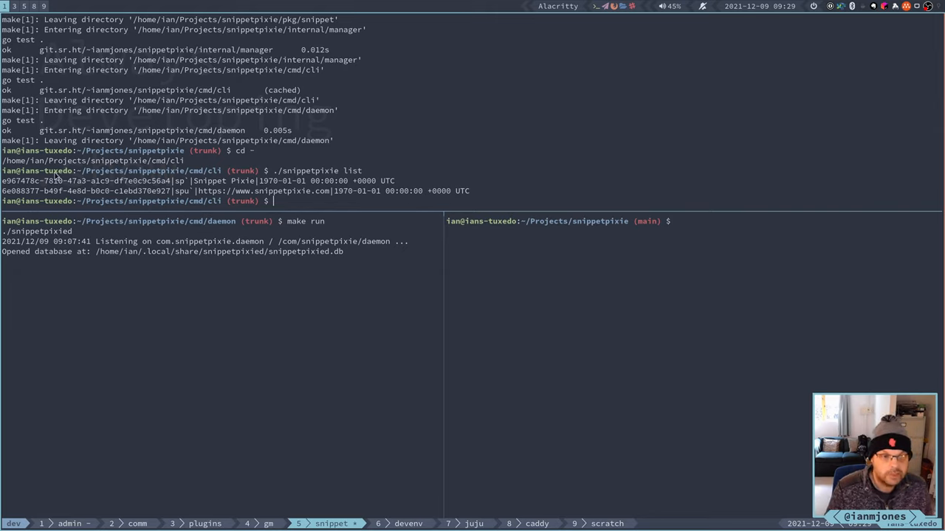
{"action": "mouse_move", "coordinate": [116, 187]}
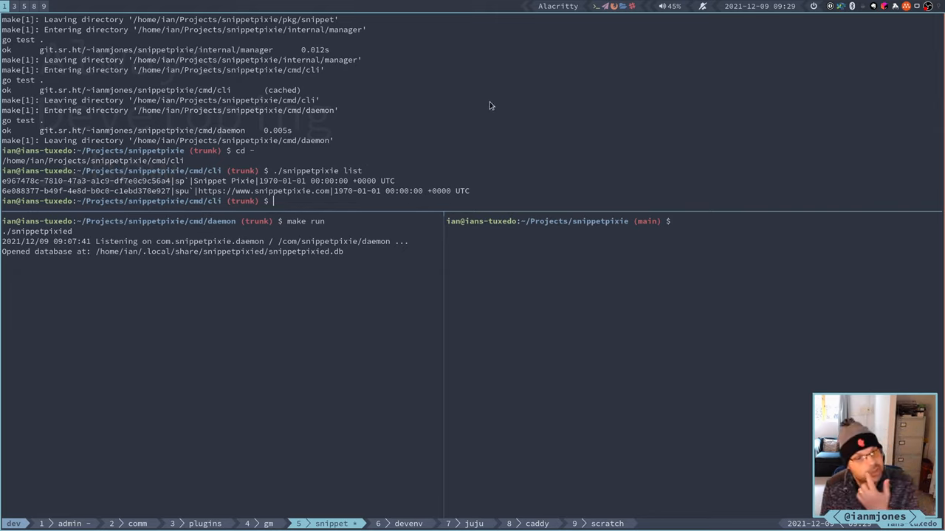
{"action": "mouse_move", "coordinate": [454, 110]}
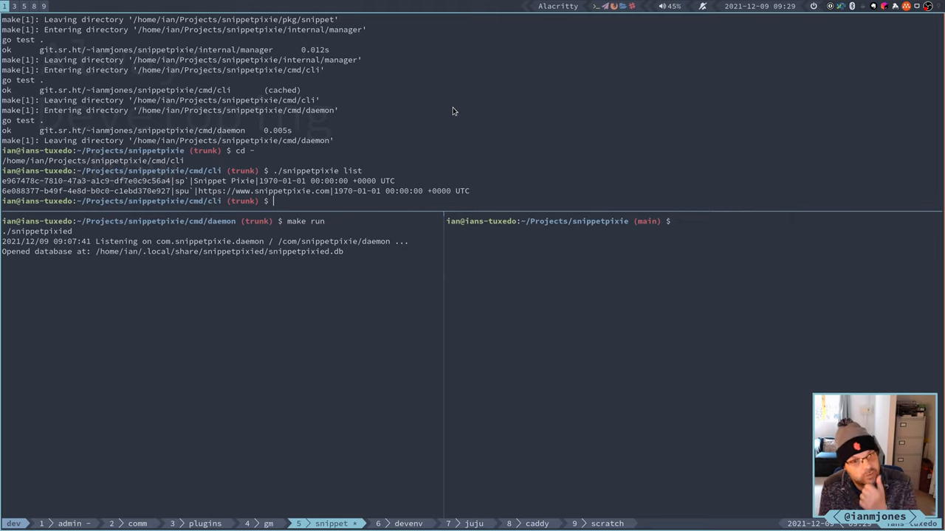
{"action": "mouse_move", "coordinate": [135, 147]}
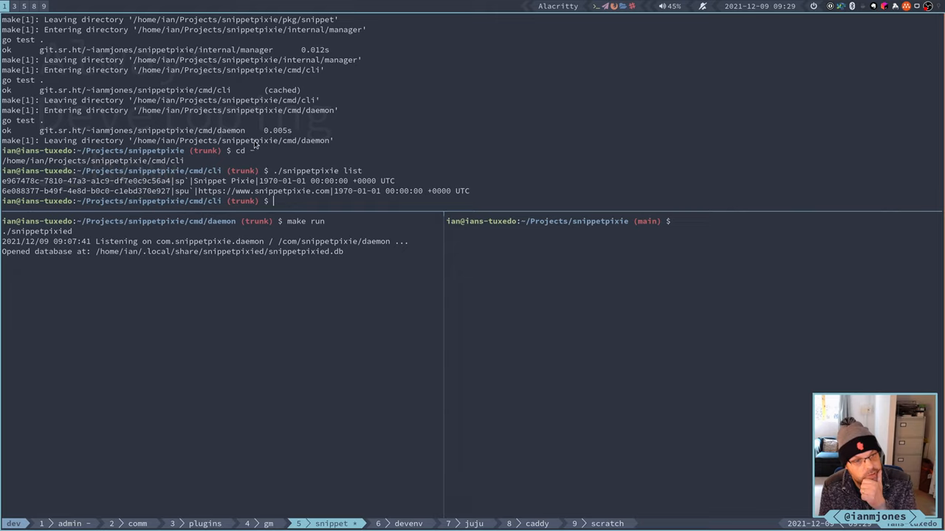
{"action": "mouse_move", "coordinate": [382, 115]}
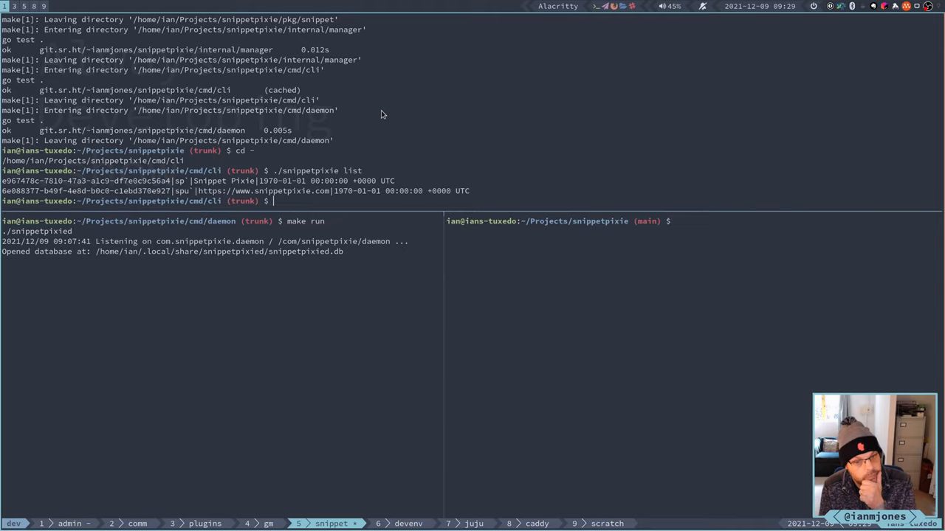
{"action": "mouse_move", "coordinate": [456, 114]}
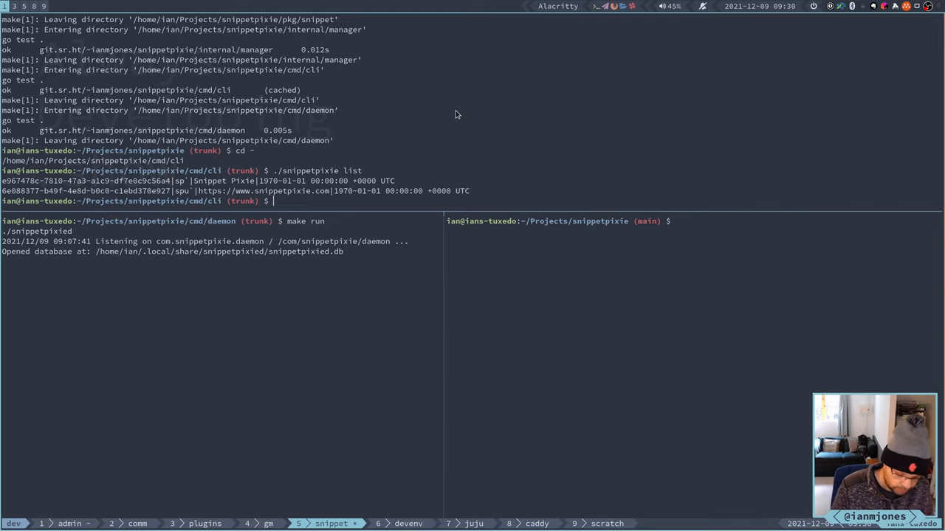